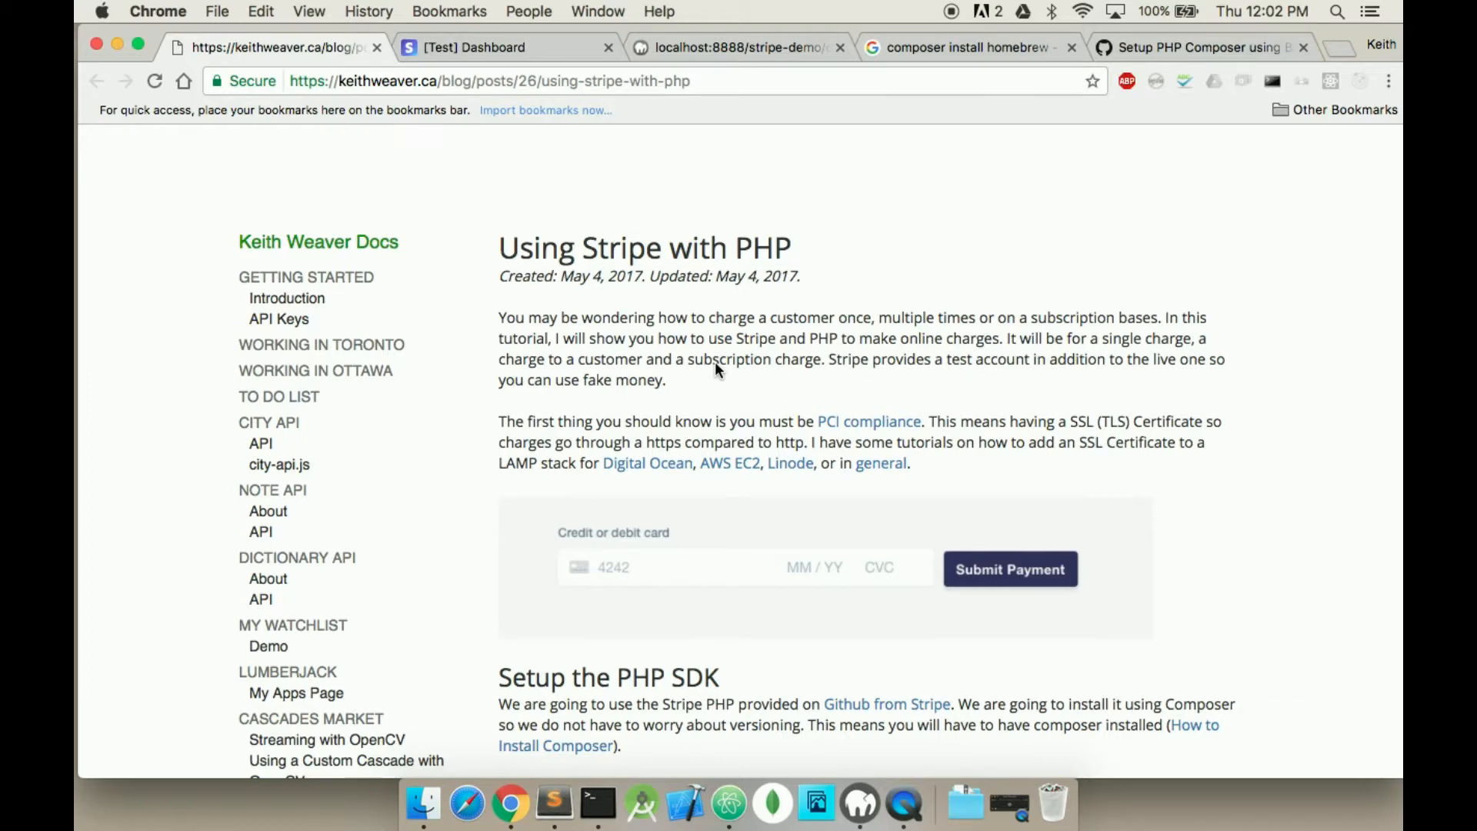
Scroll the Using Stripe with PHP tutorial down to the Making a Subscription Charge code.
scroll("down", 3)
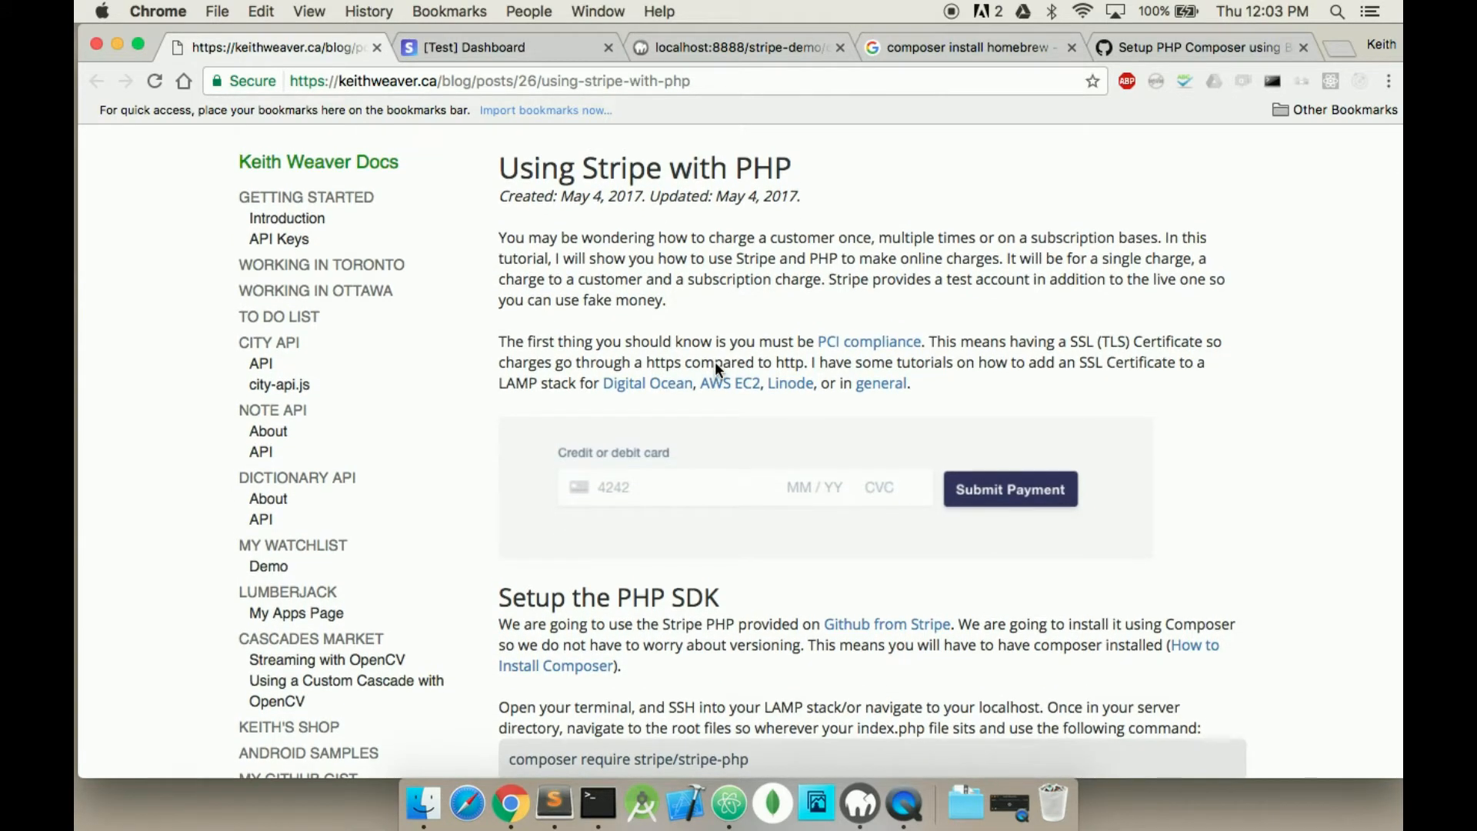
scroll("down", 3)
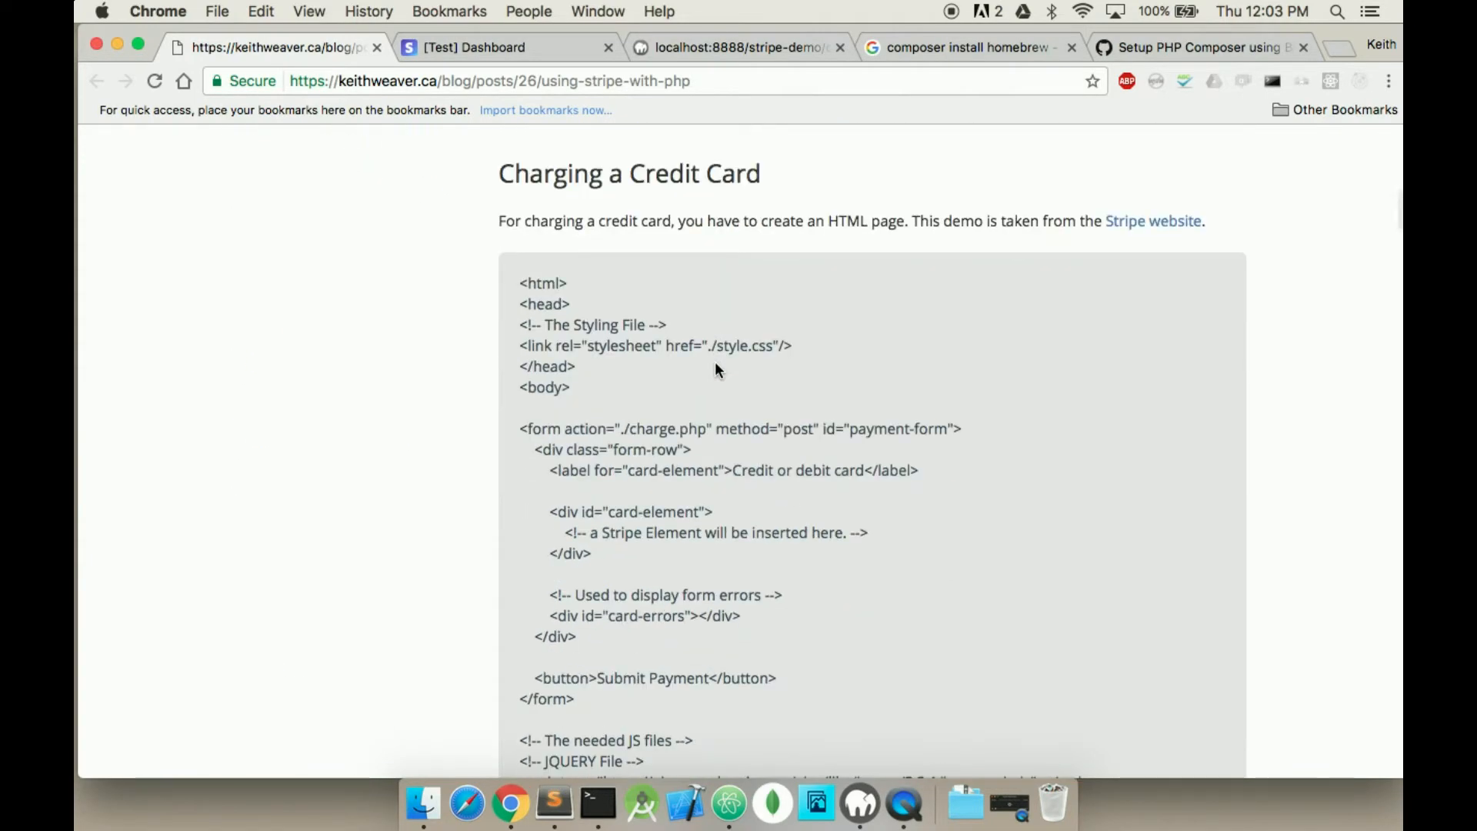
scroll("down", 3)
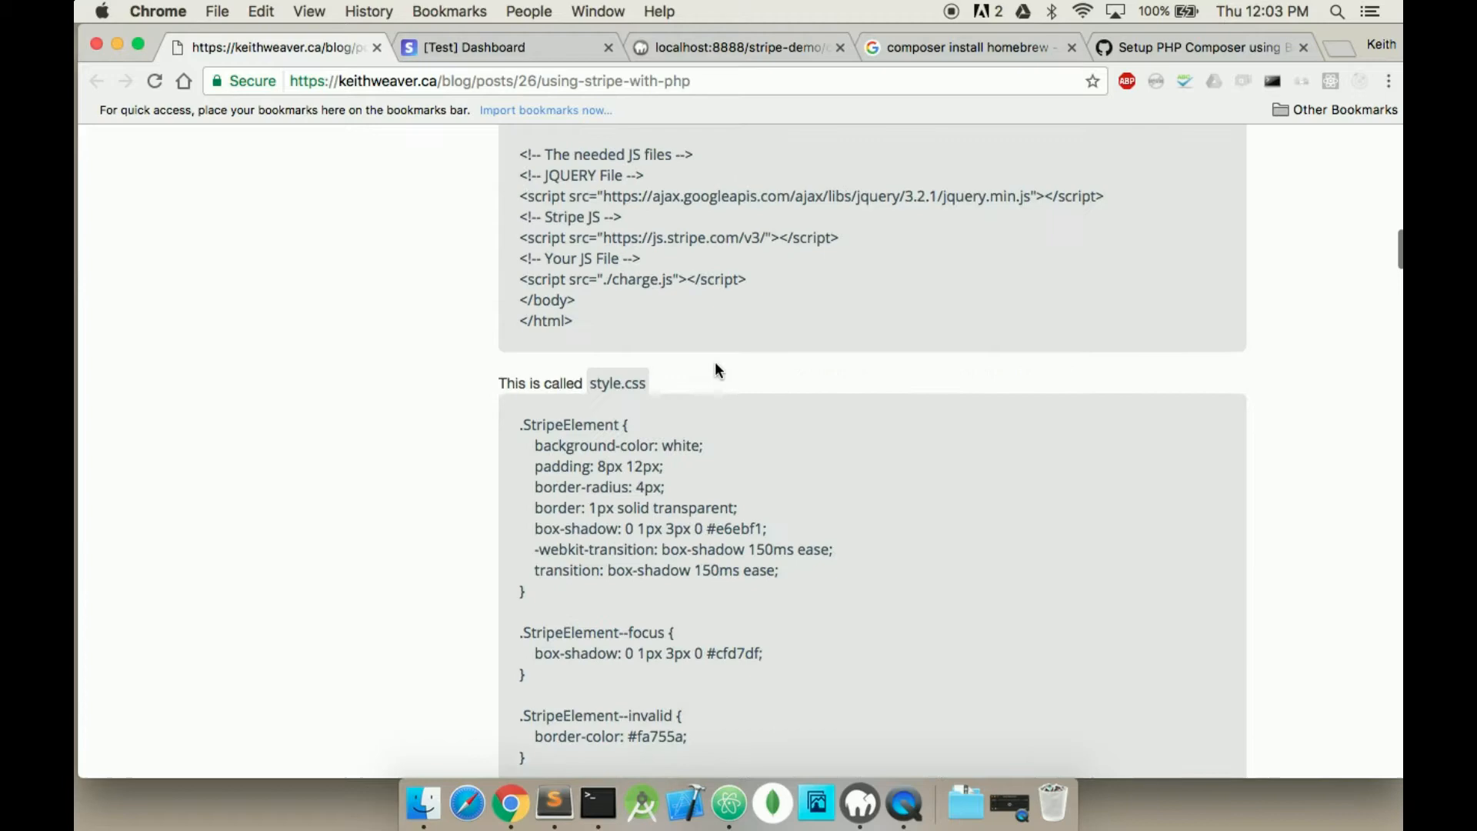
scroll("down", 3)
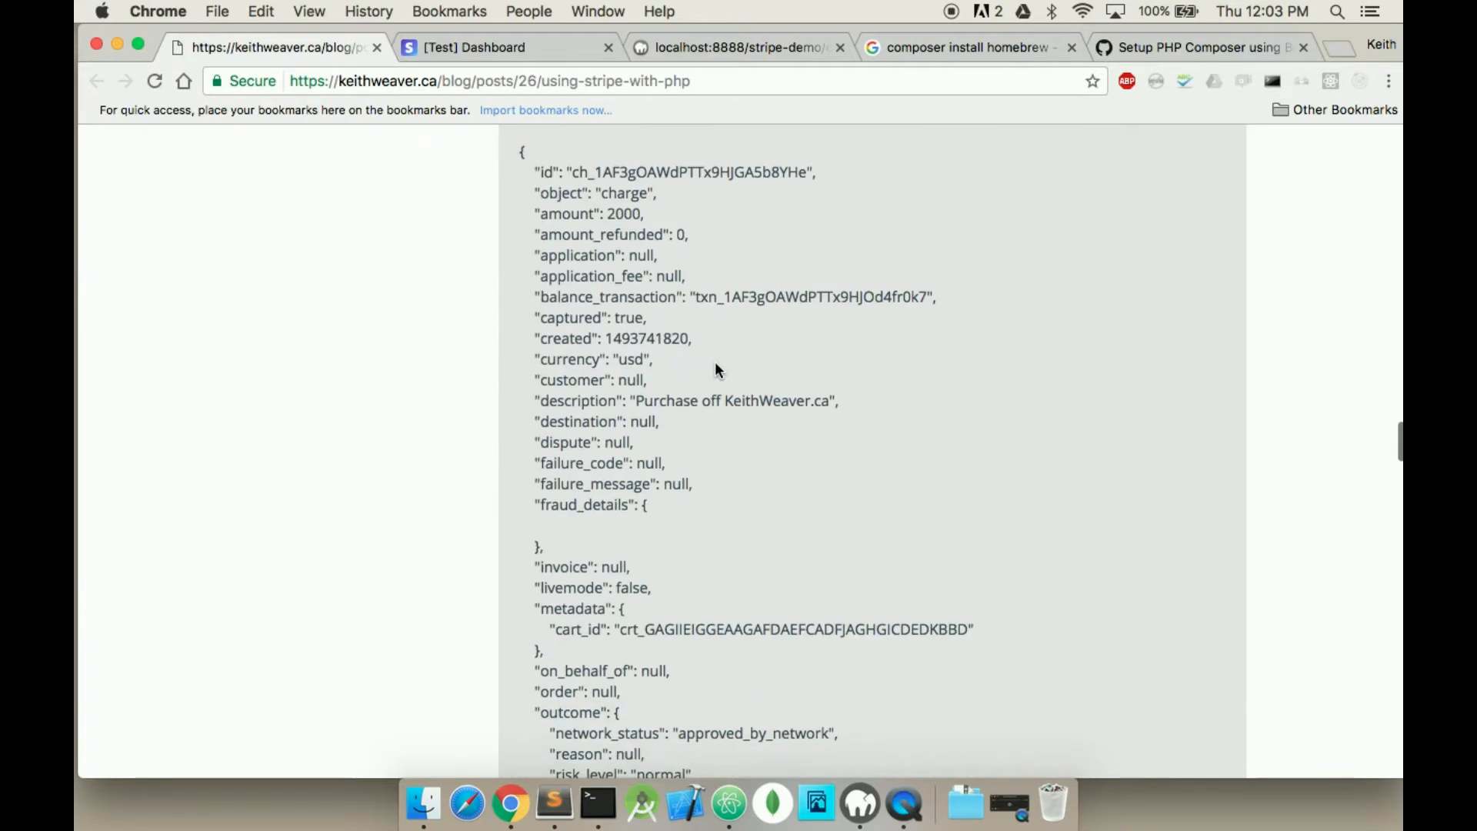
scroll("down", 3)
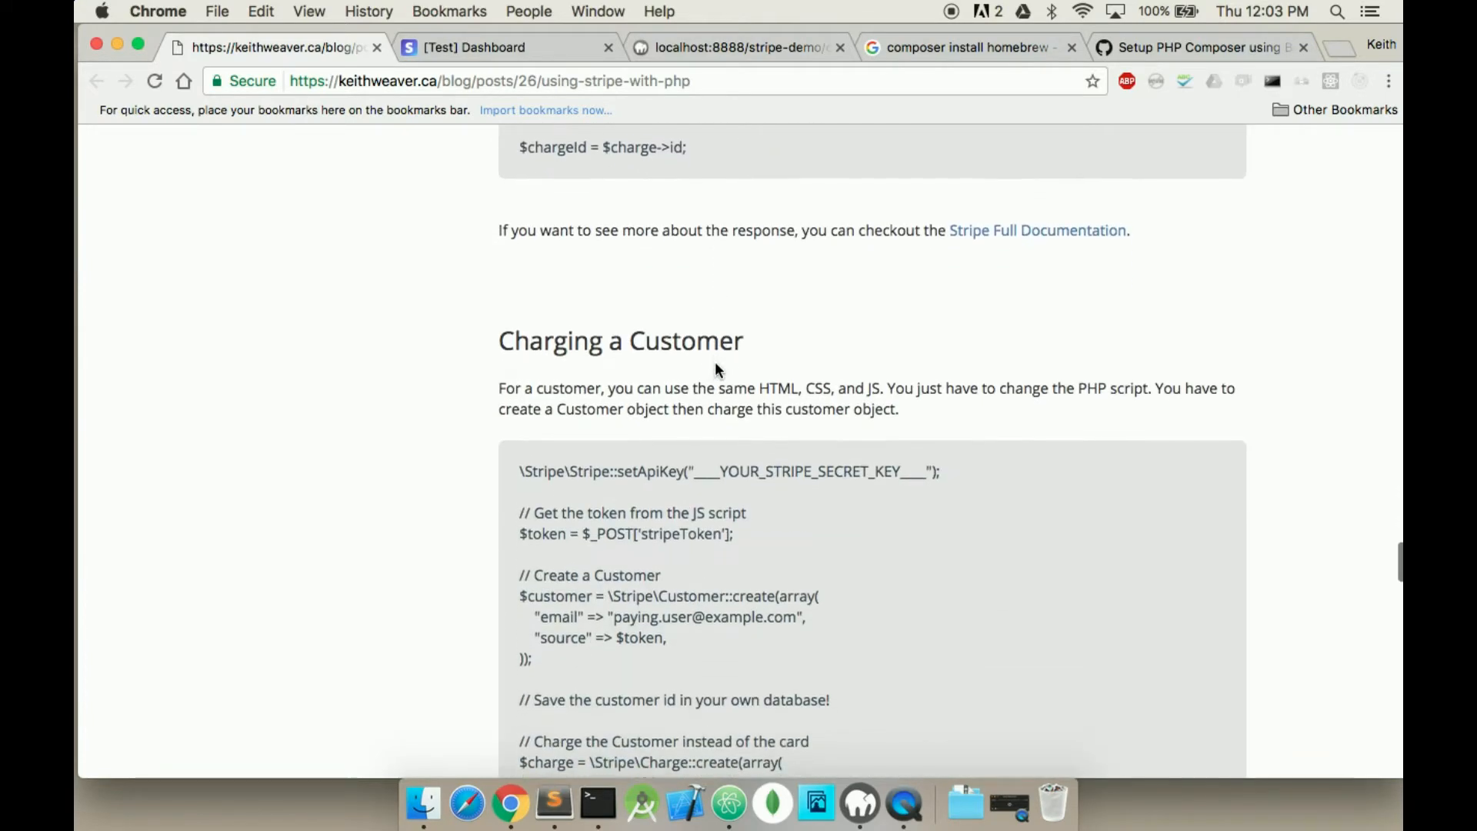
scroll("down", 3)
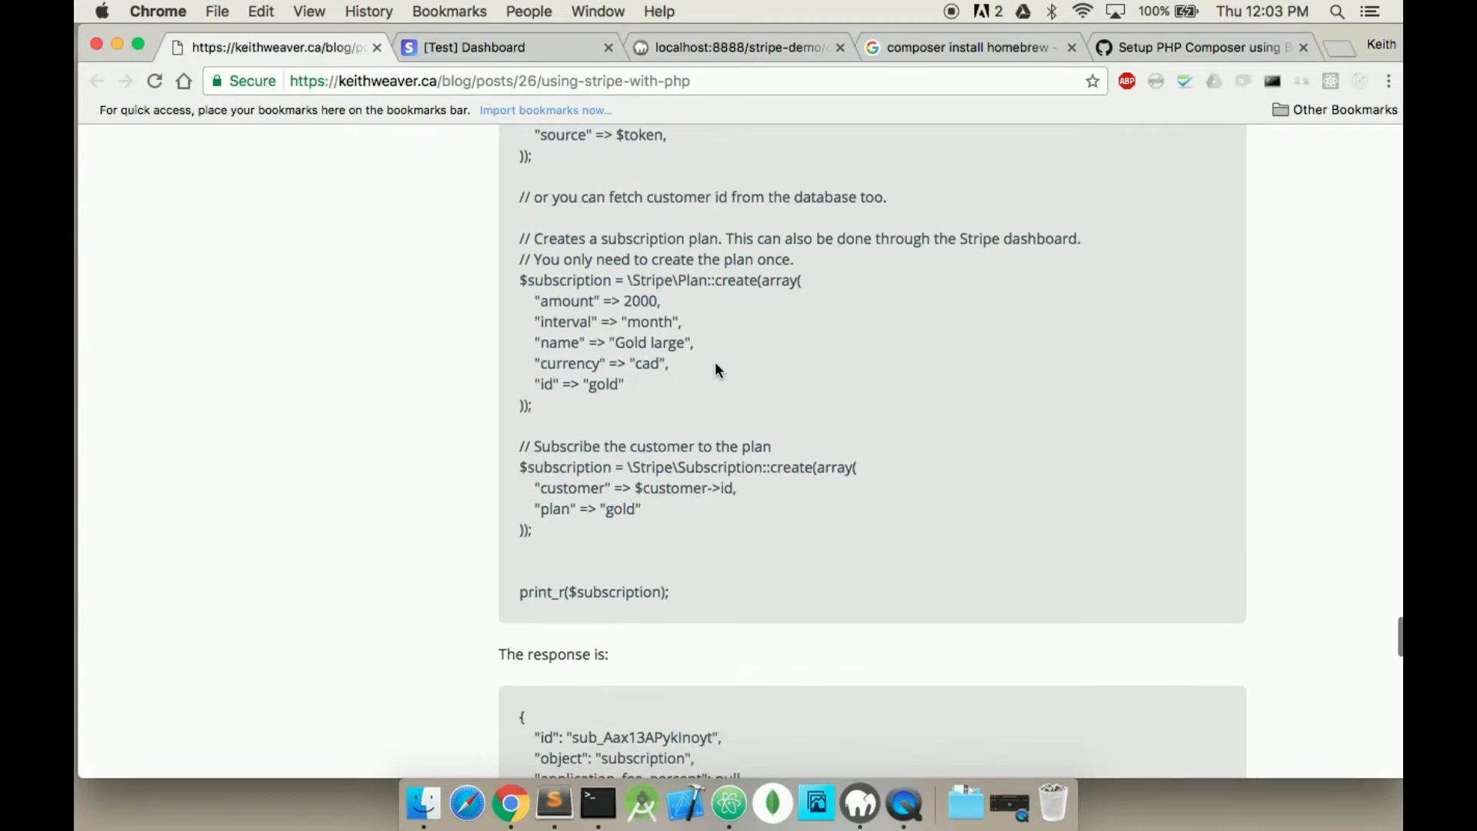
scroll("up", 3)
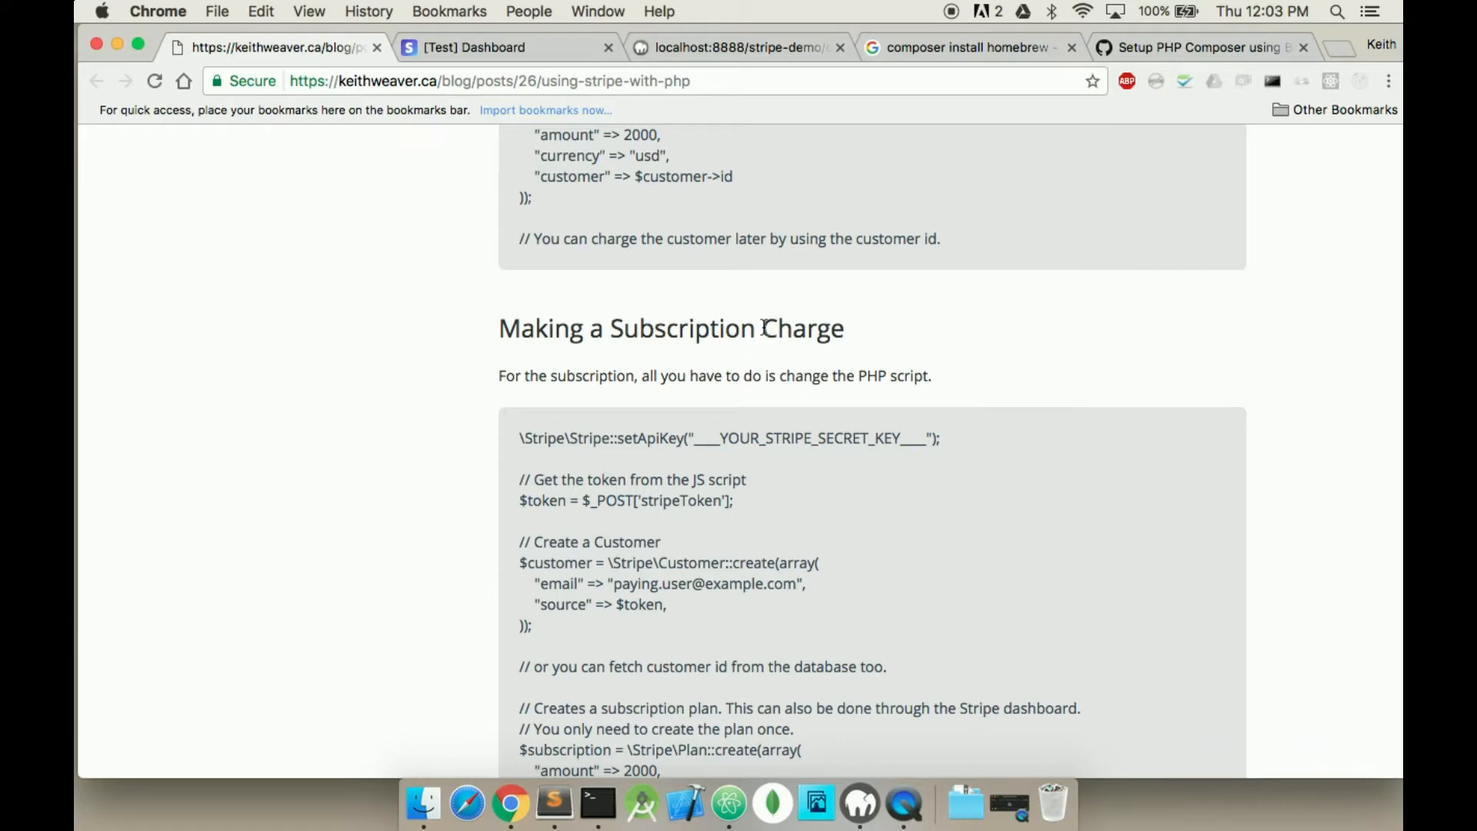
scroll("up", 3)
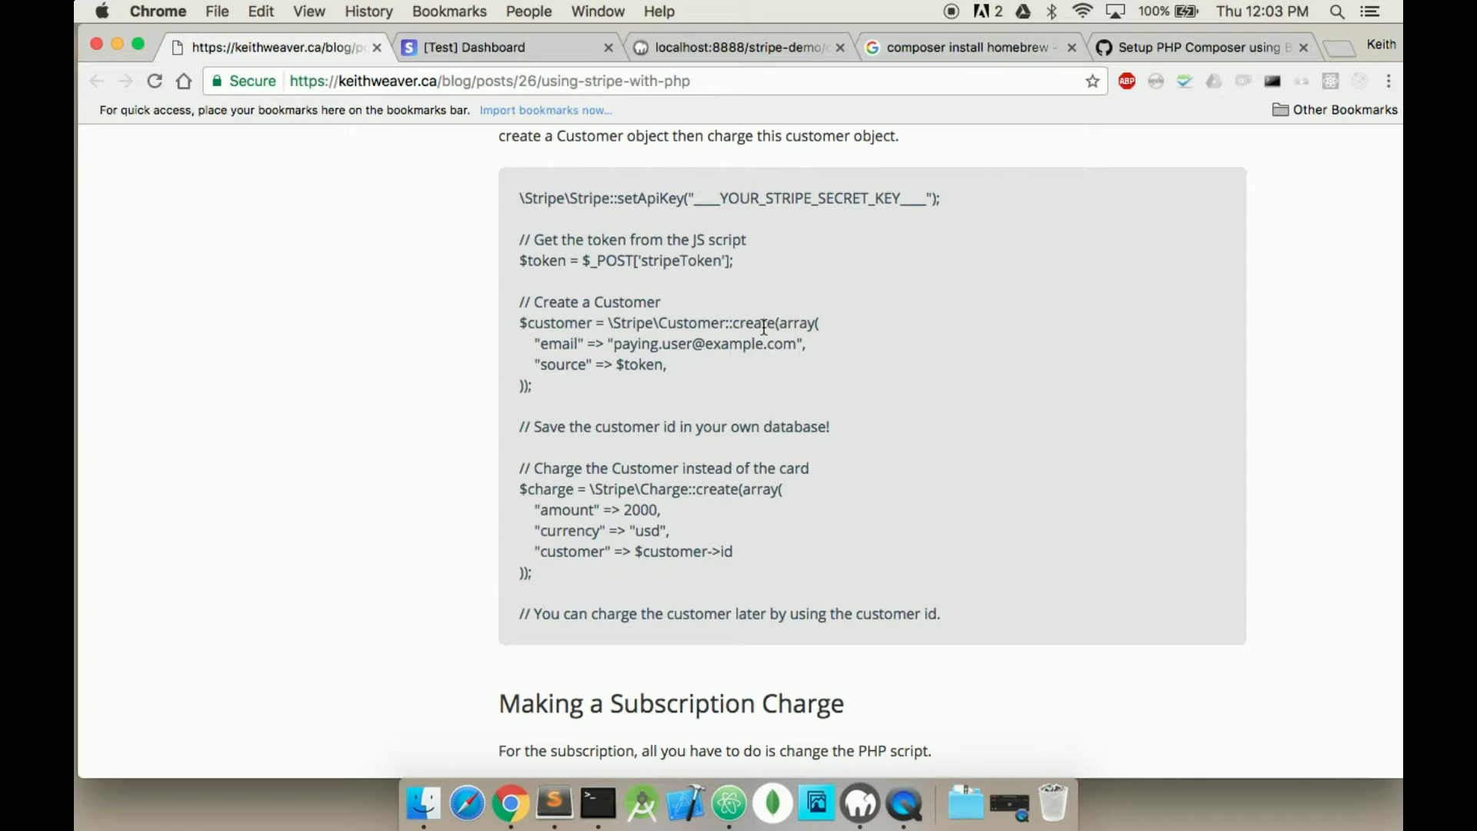
scroll("down", 3)
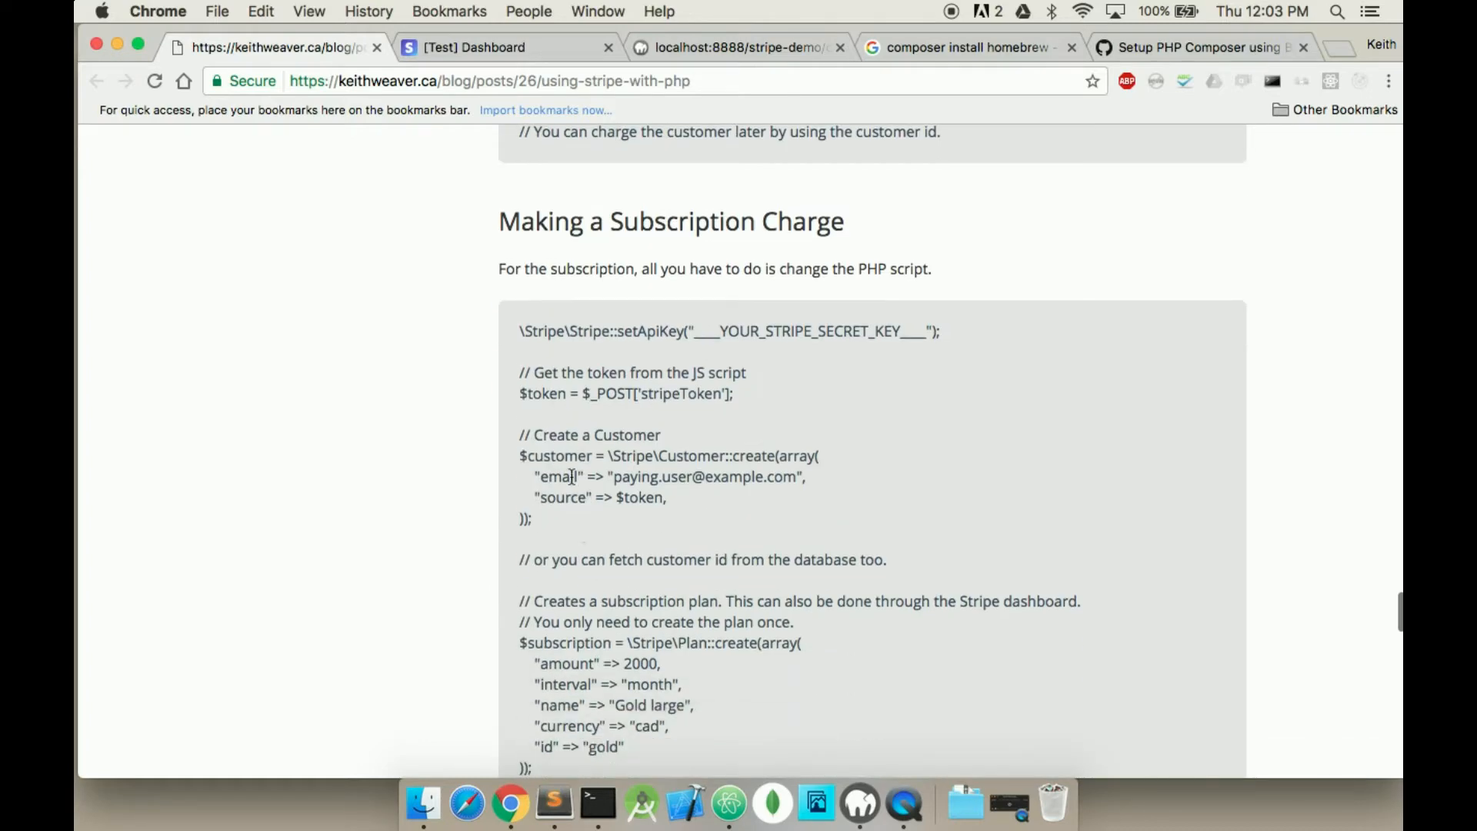
scroll("down", 3)
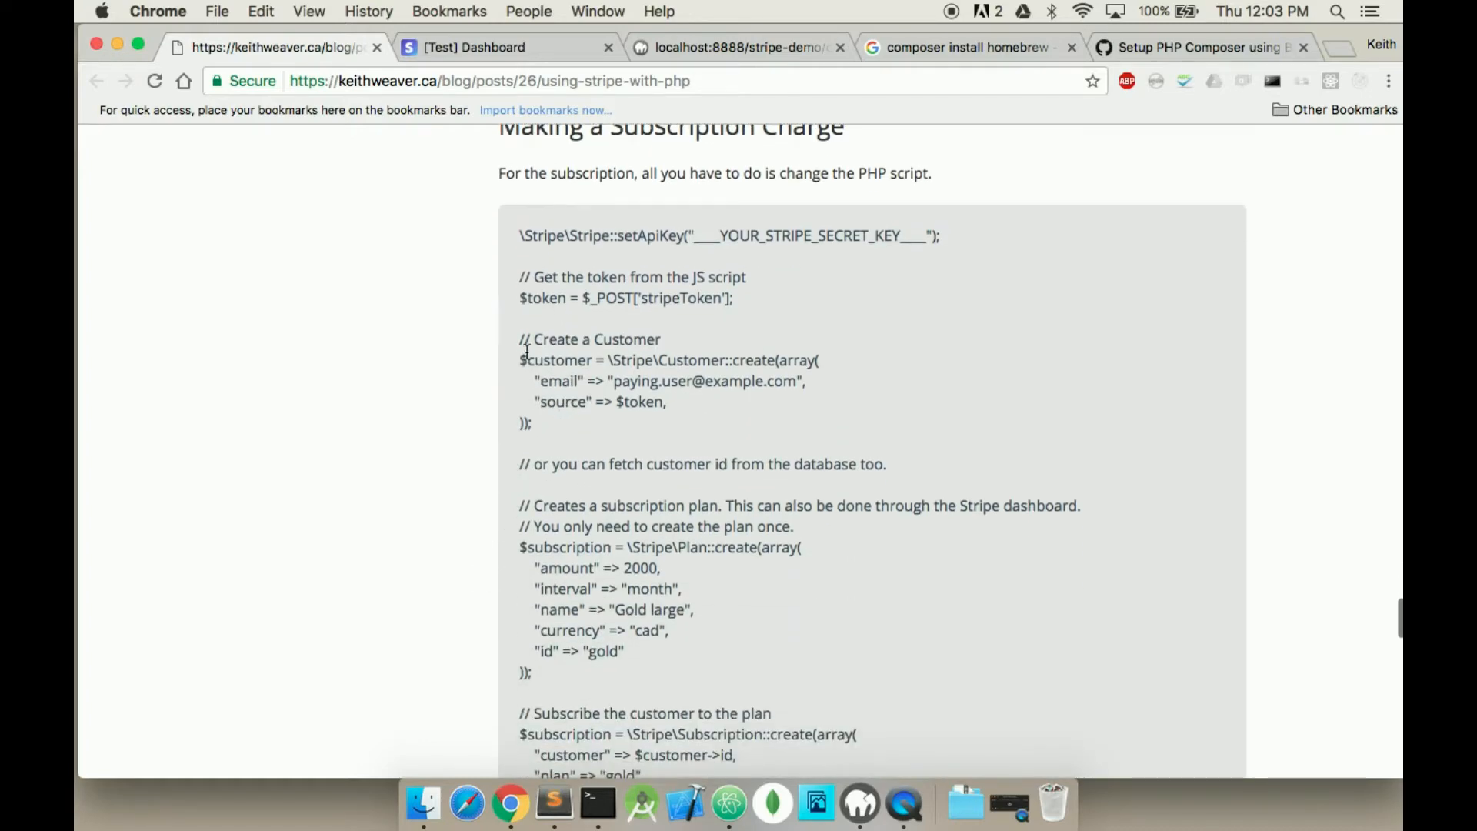
scroll("down", 3)
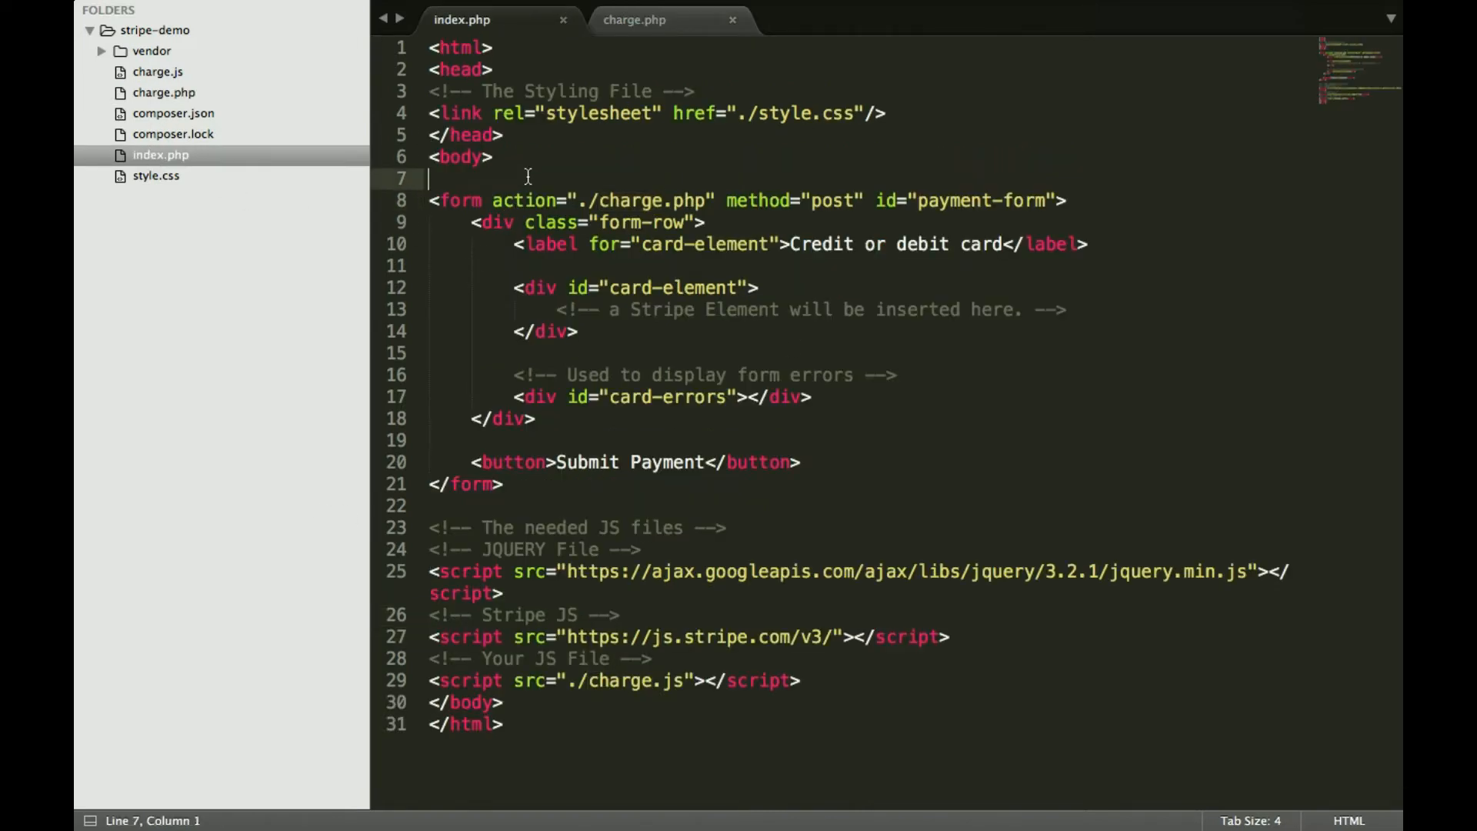
Insert <br/> line breaks on new lines just below <body> in index.php.
type("<br/>")
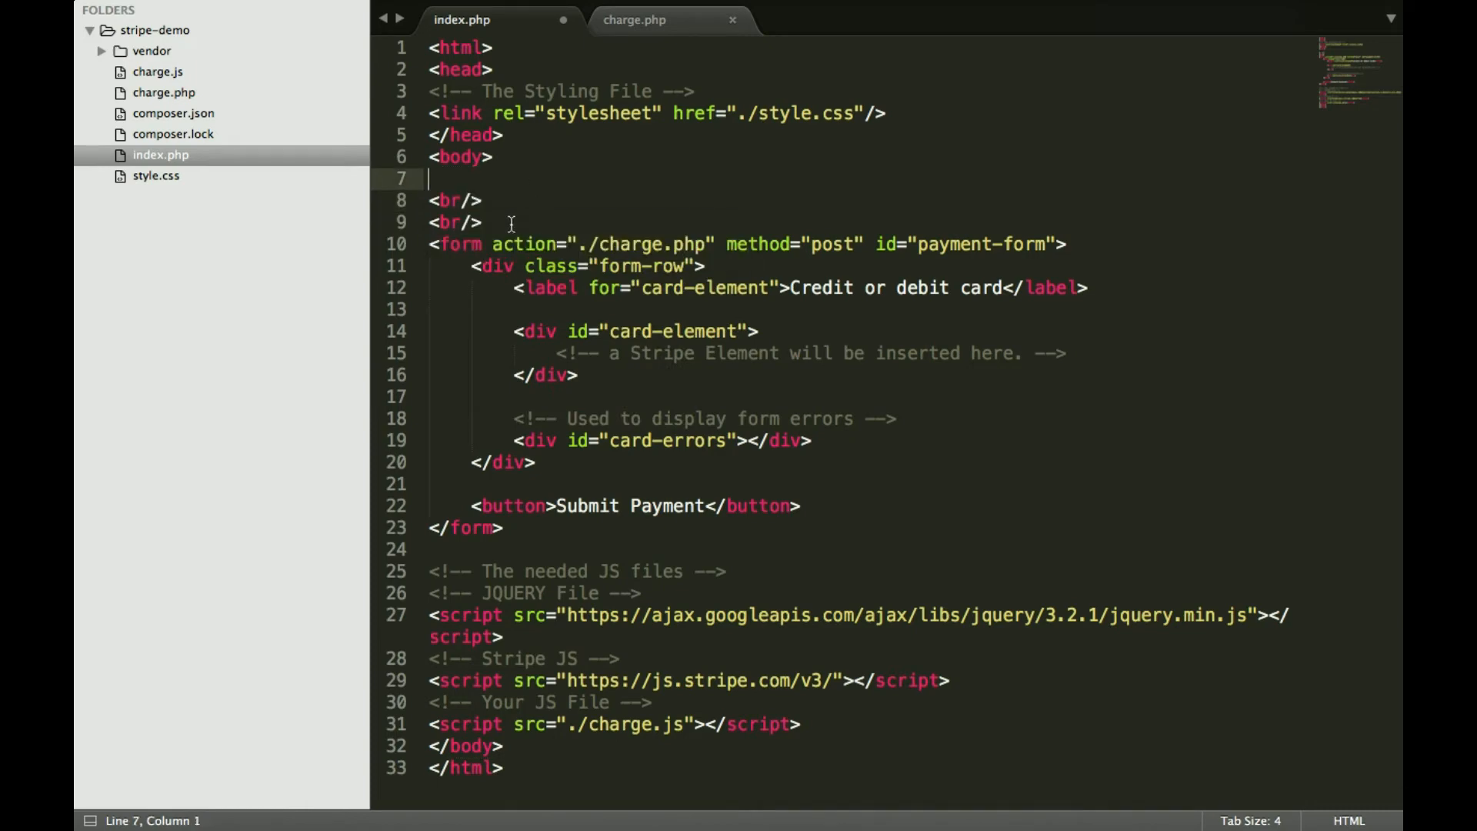
key("Backspace")
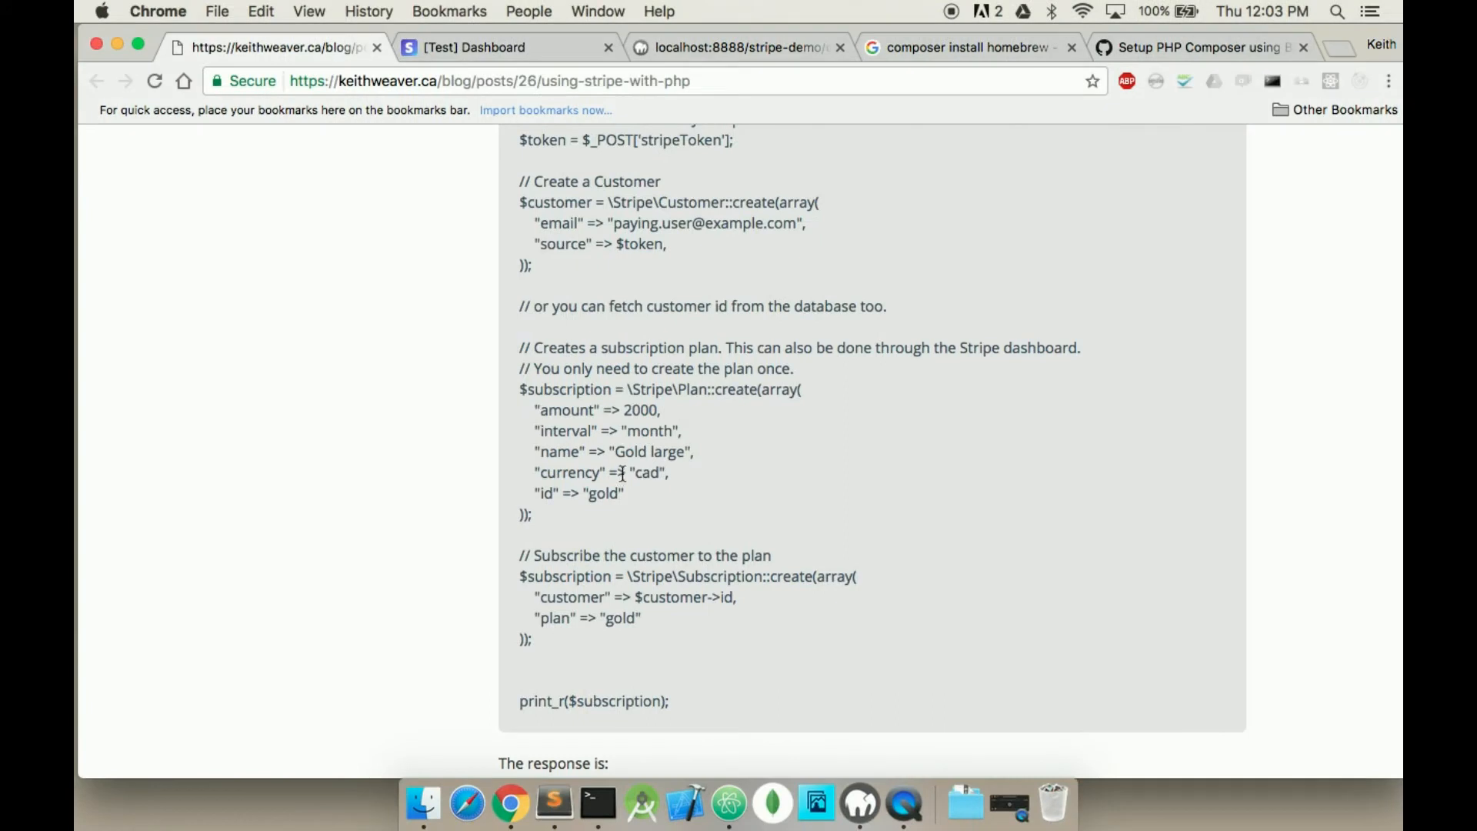
left_click_drag(520, 389, 623, 493)
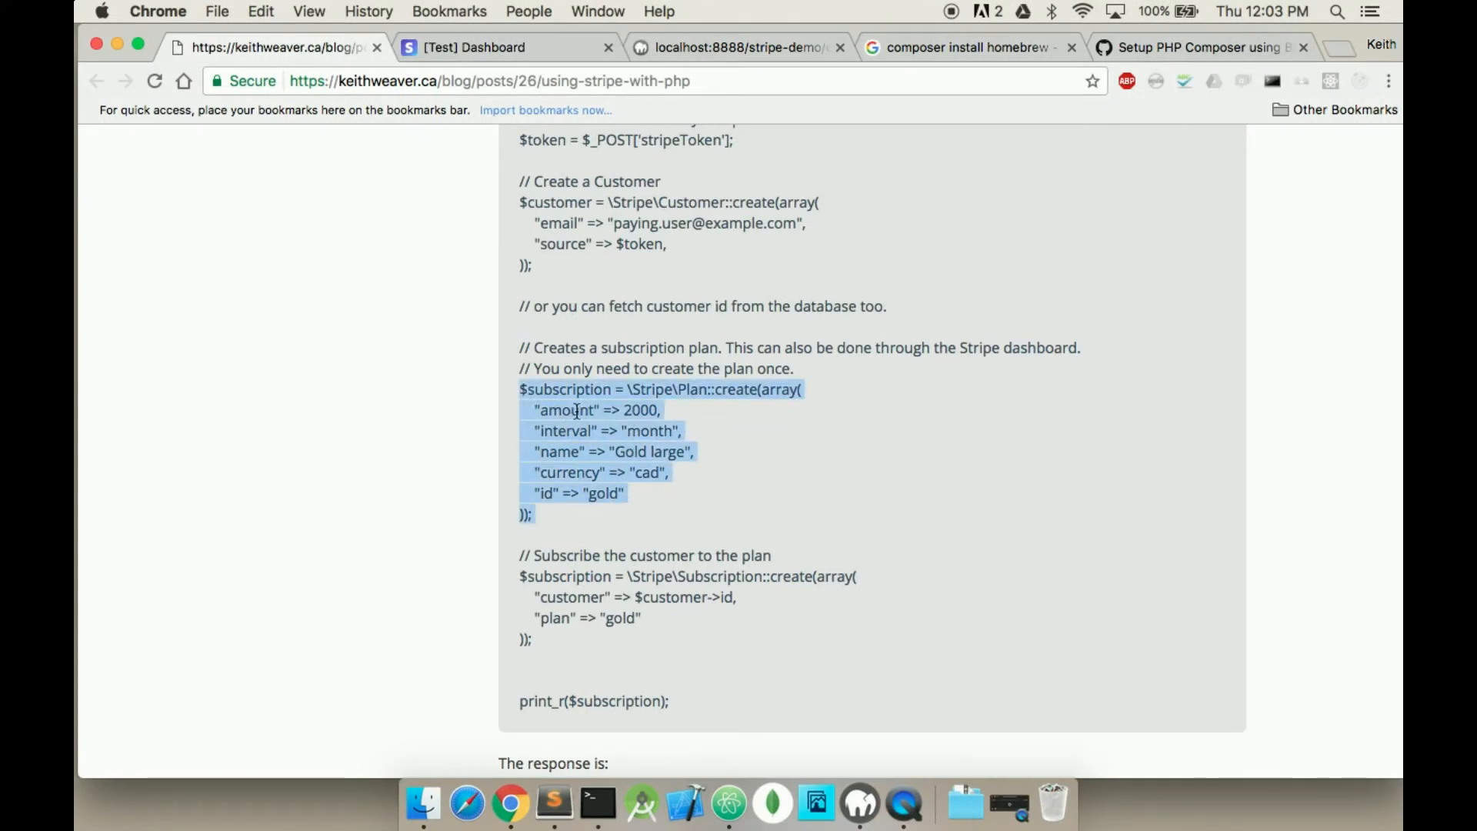
mouse_move(662, 452)
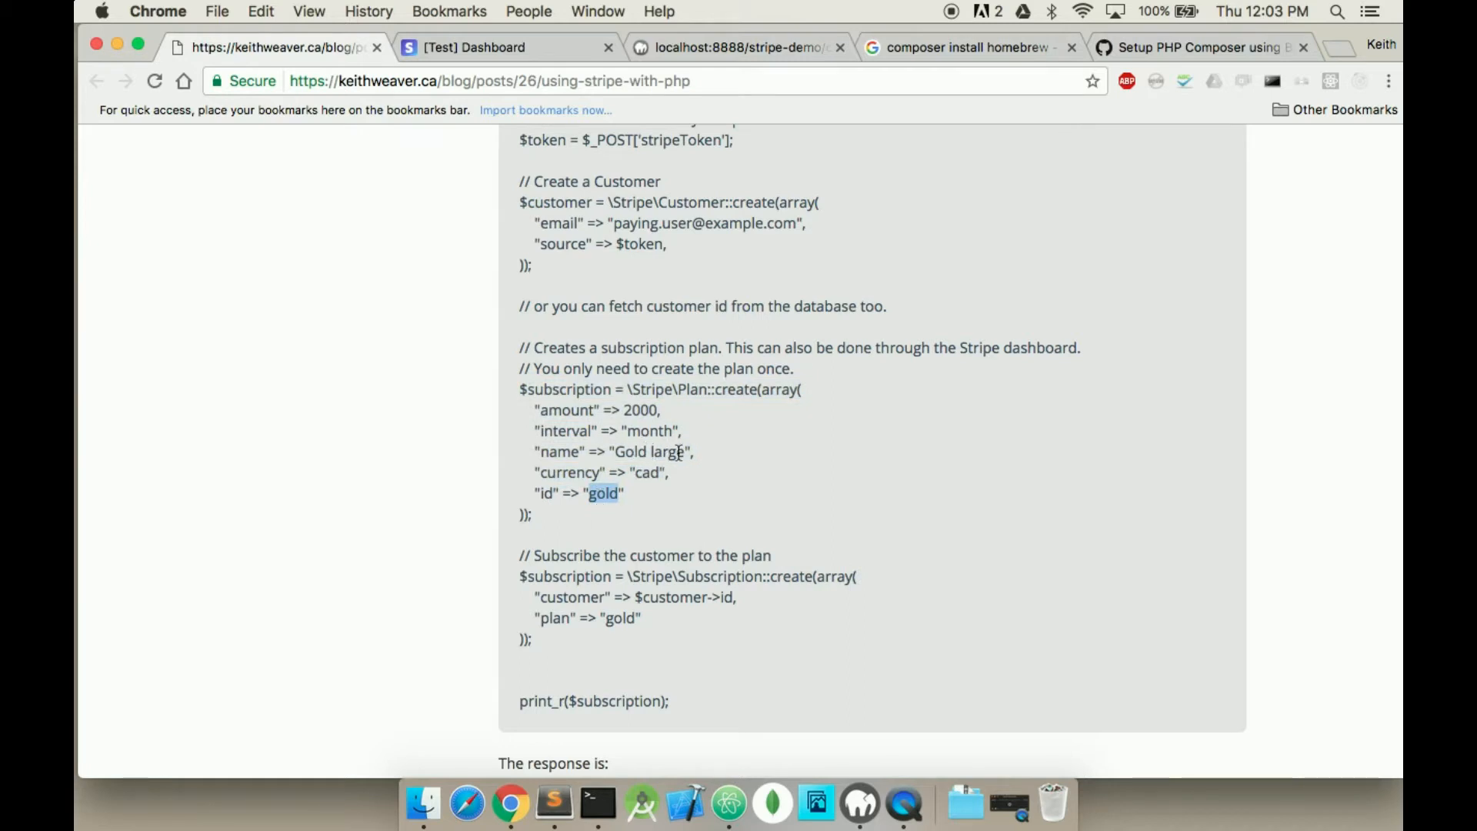
double_click(646, 473)
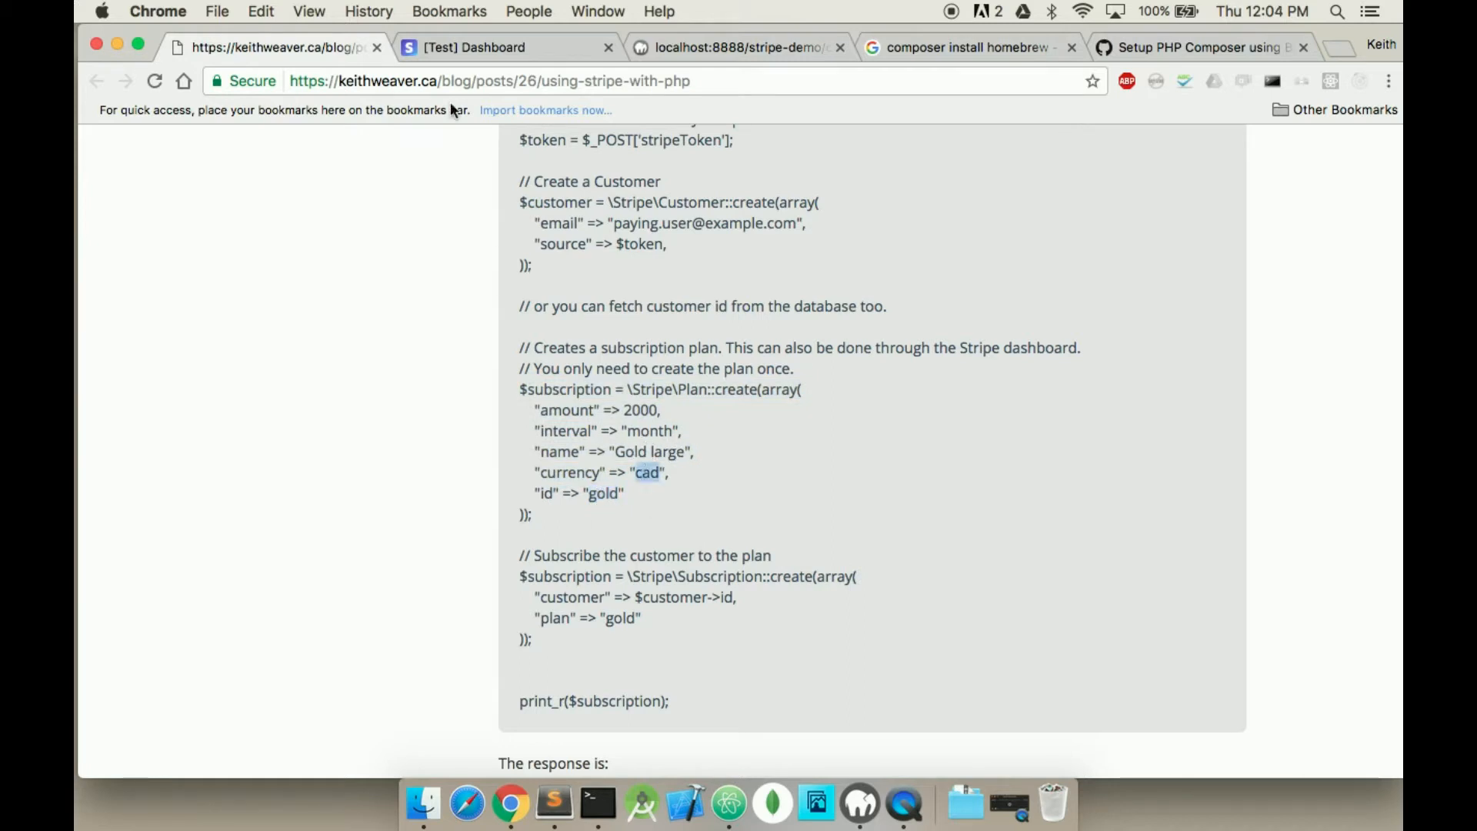
Create a new Stripe test subscription draft and attach the only test customer.
left_click(484, 47)
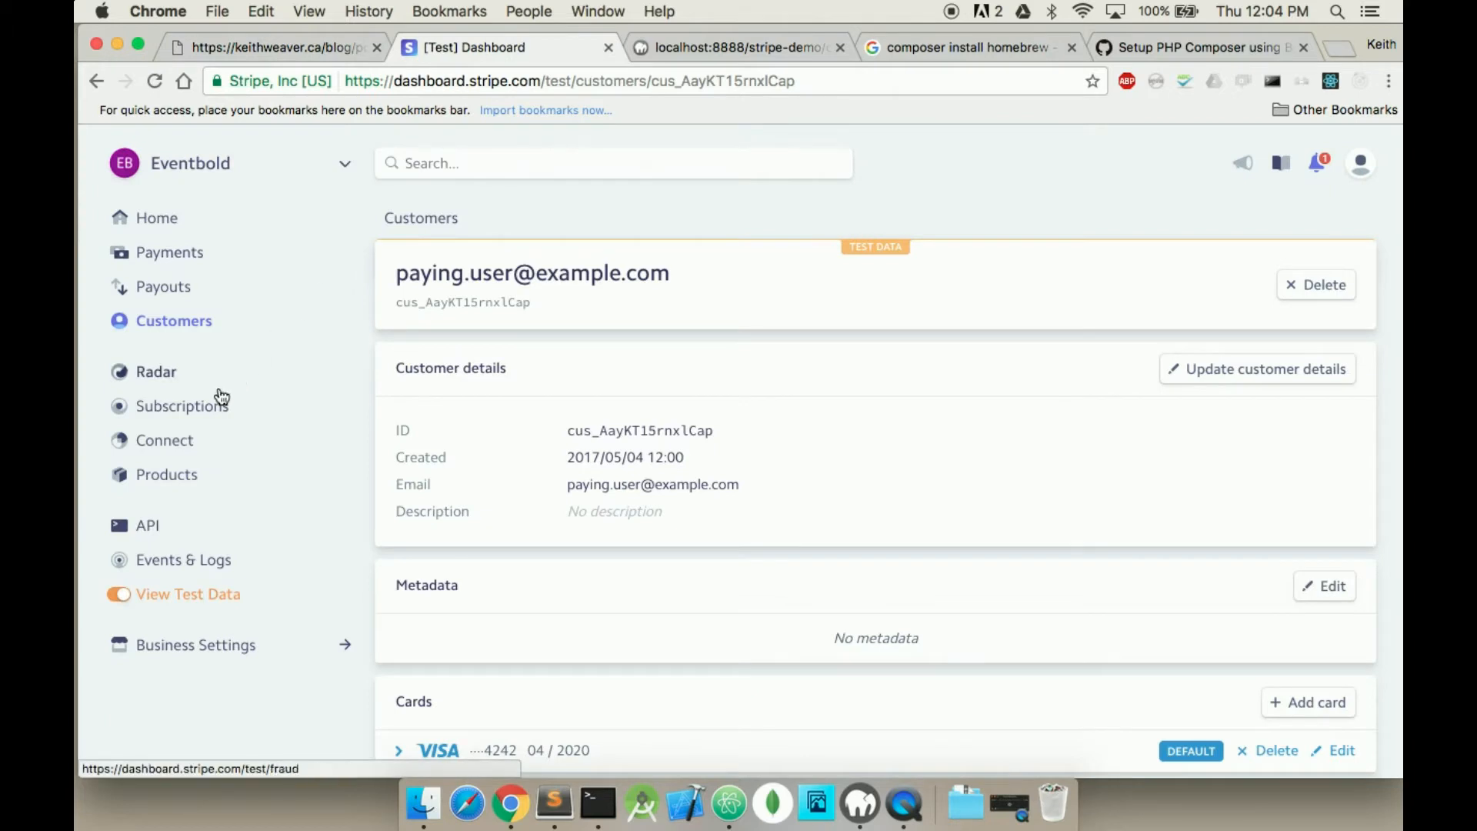
left_click(184, 406)
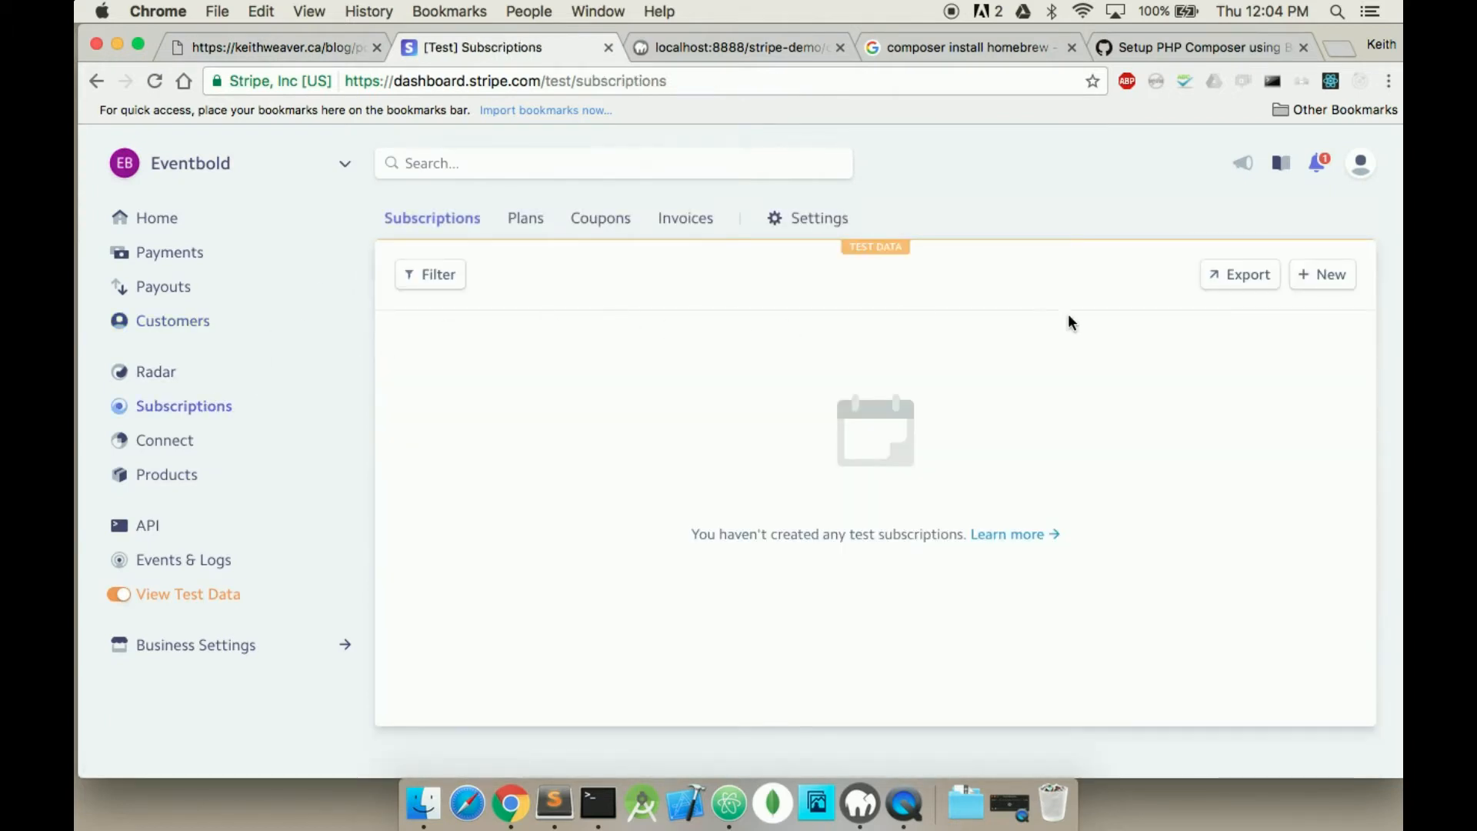
left_click(1322, 274)
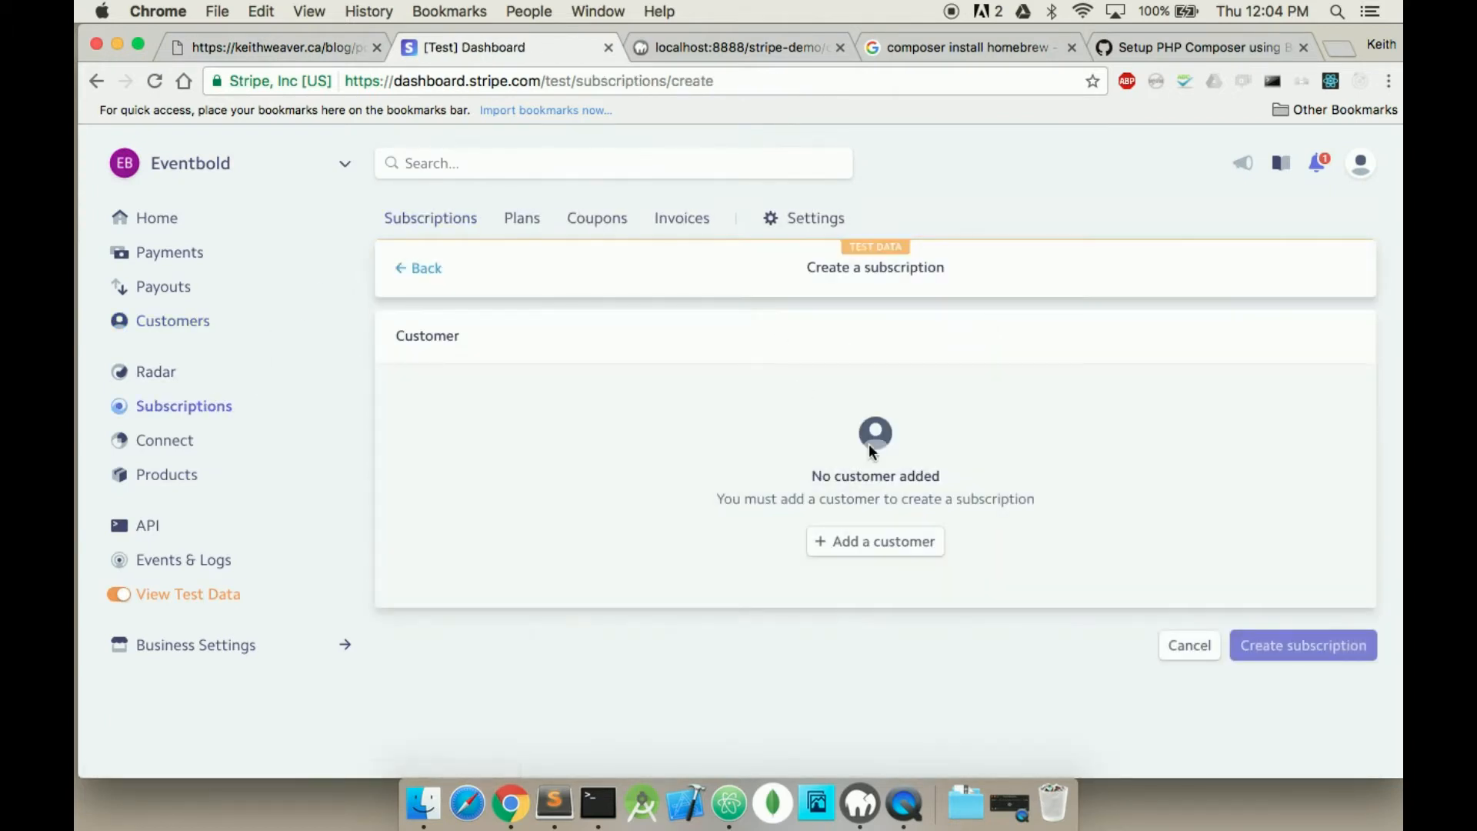
mouse_move(576, 267)
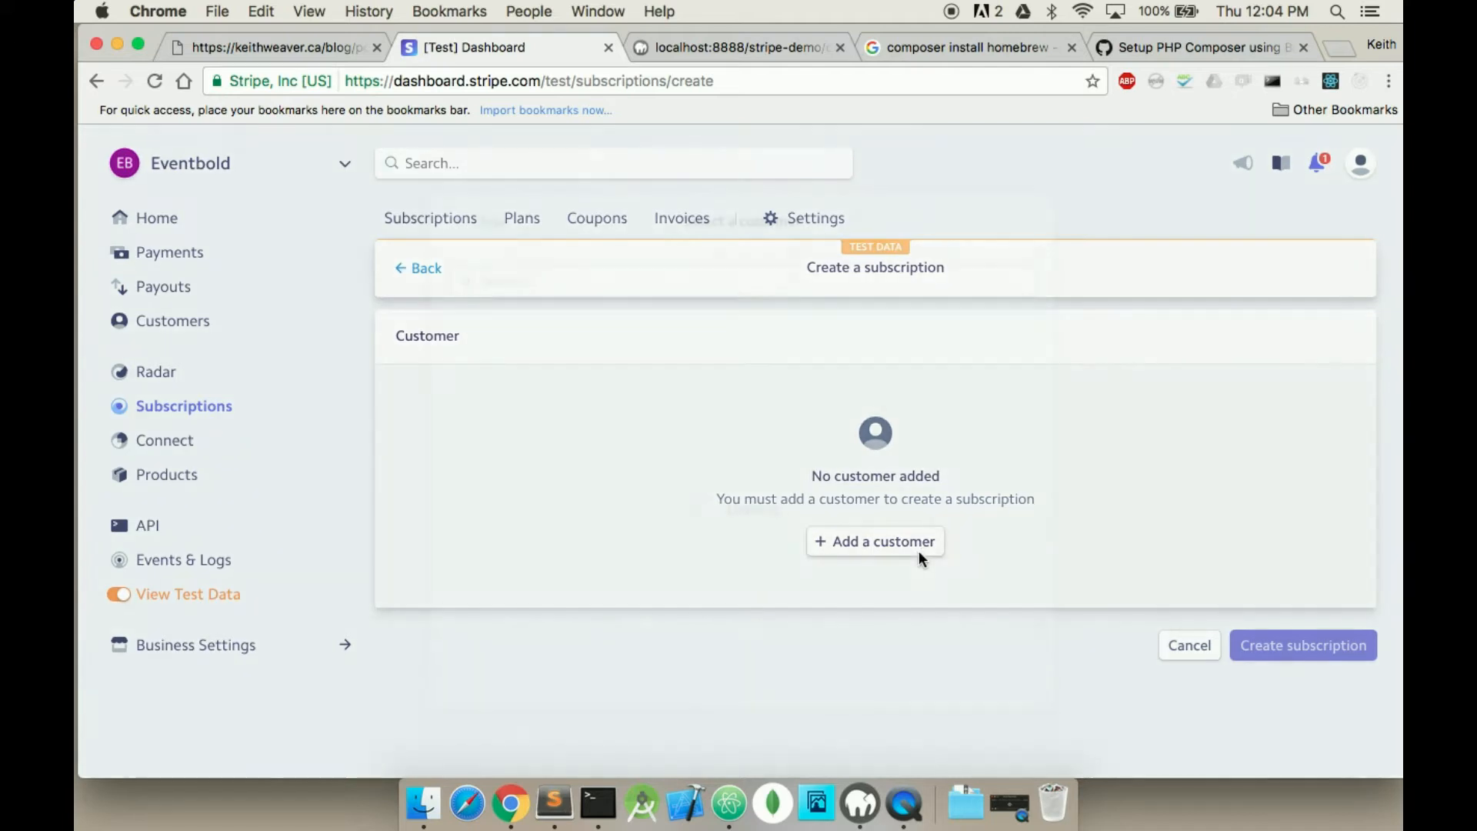
left_click(875, 541)
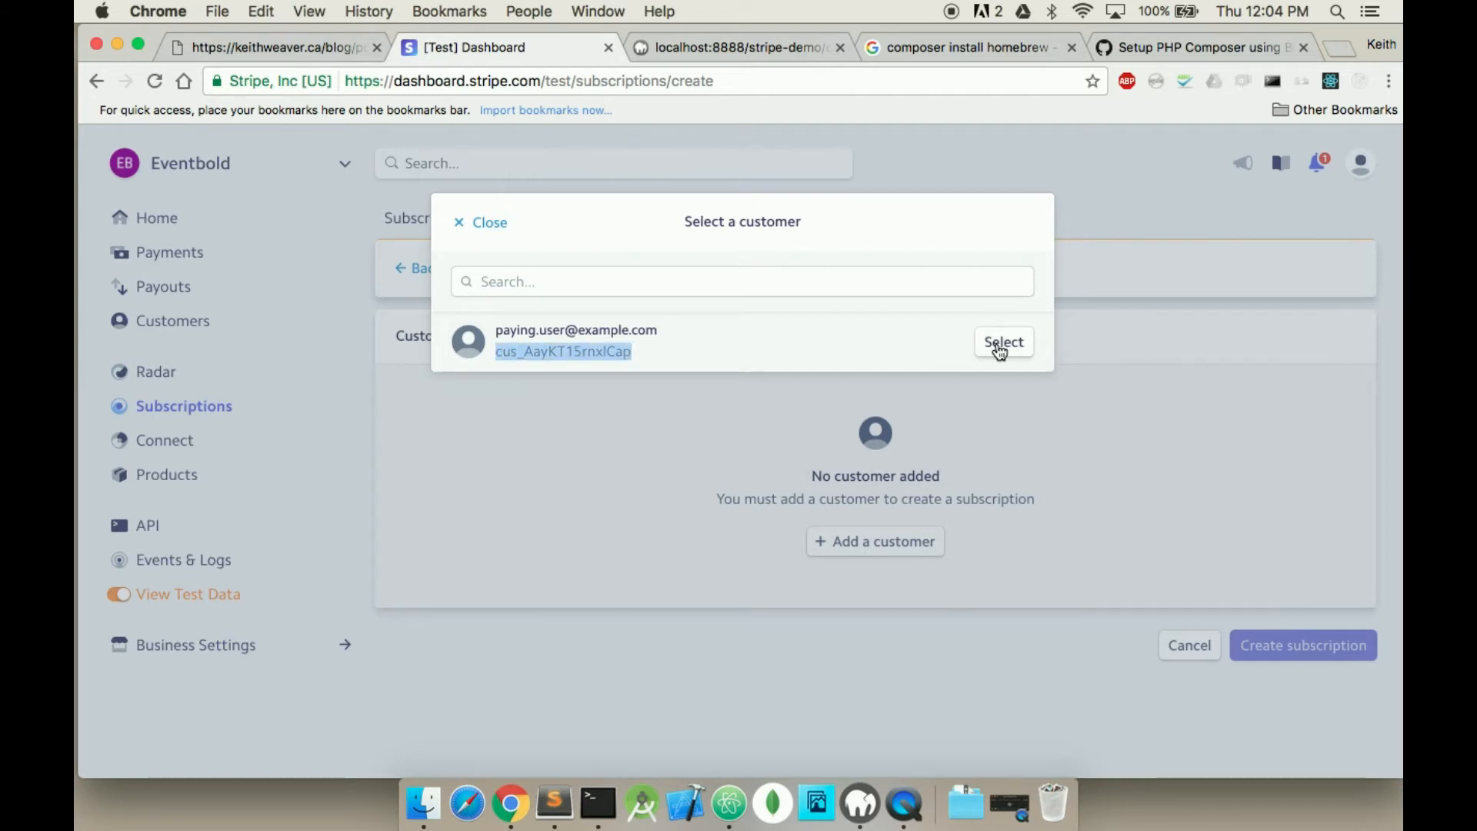
left_click(1003, 343)
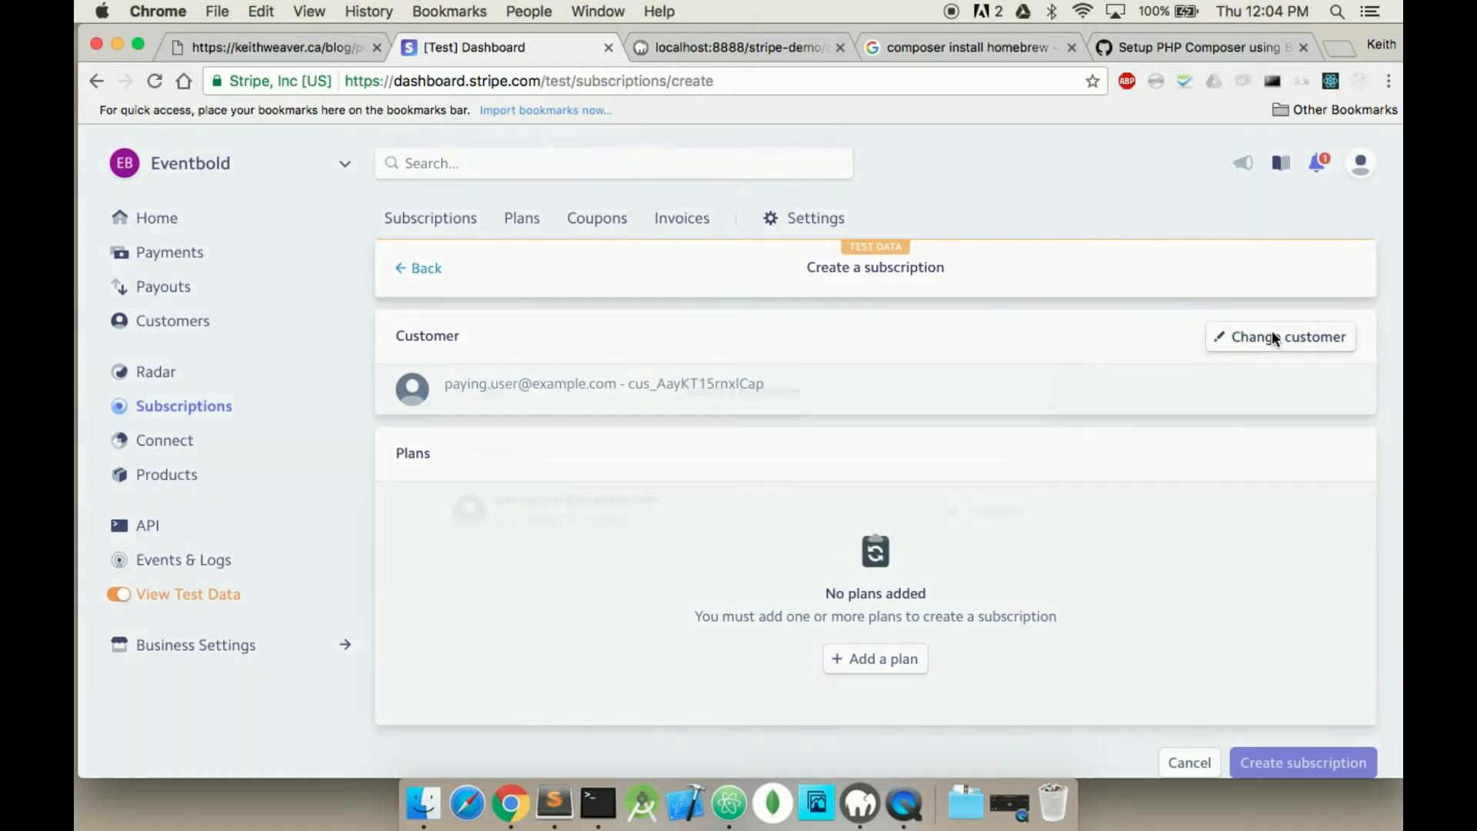
left_click(1280, 337)
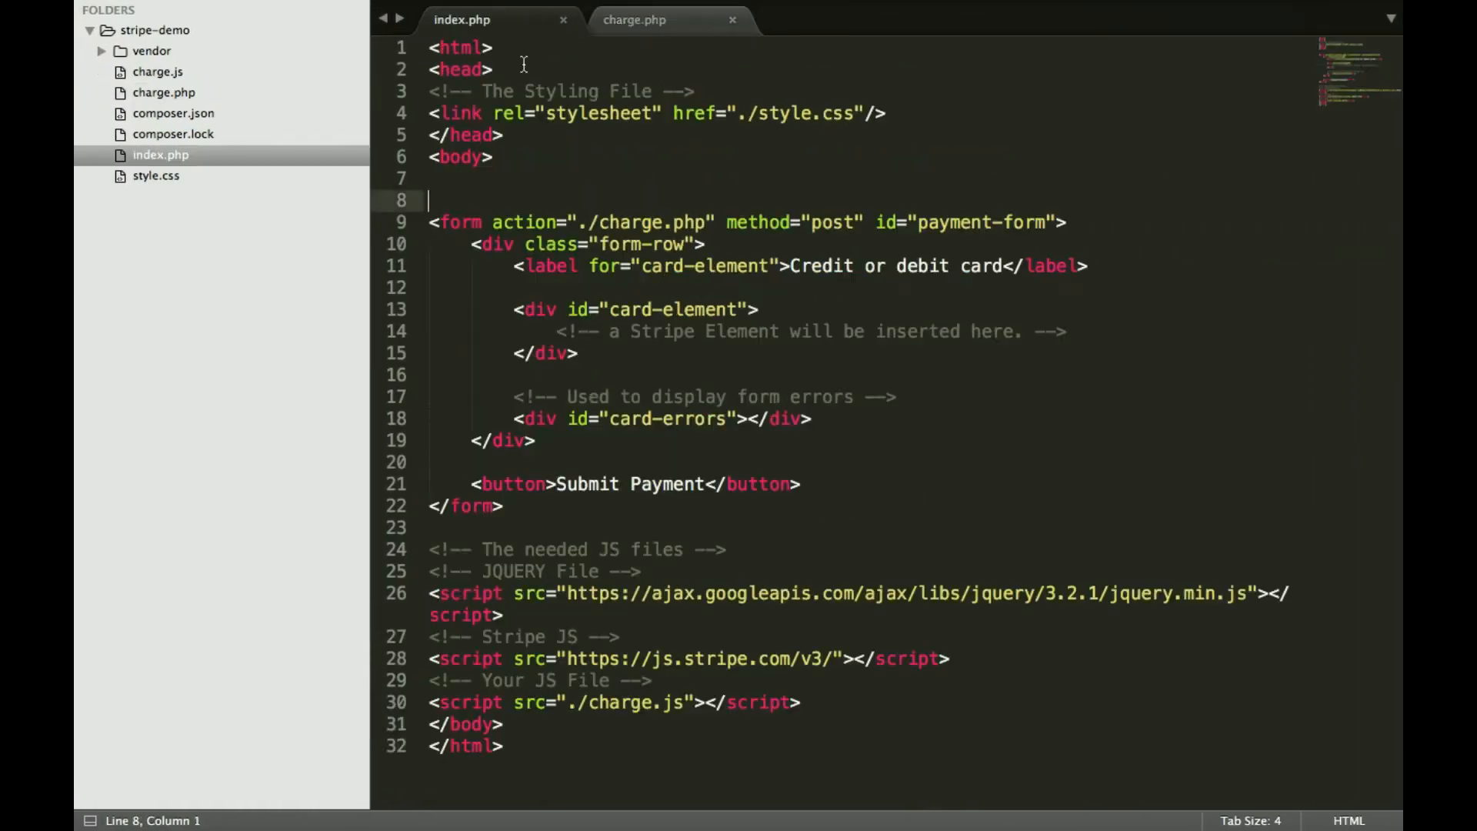
Subscribe with $subscriptionPlan->id and echo $subscription->id in charge.php, then return to the payment form.
left_click(634, 20)
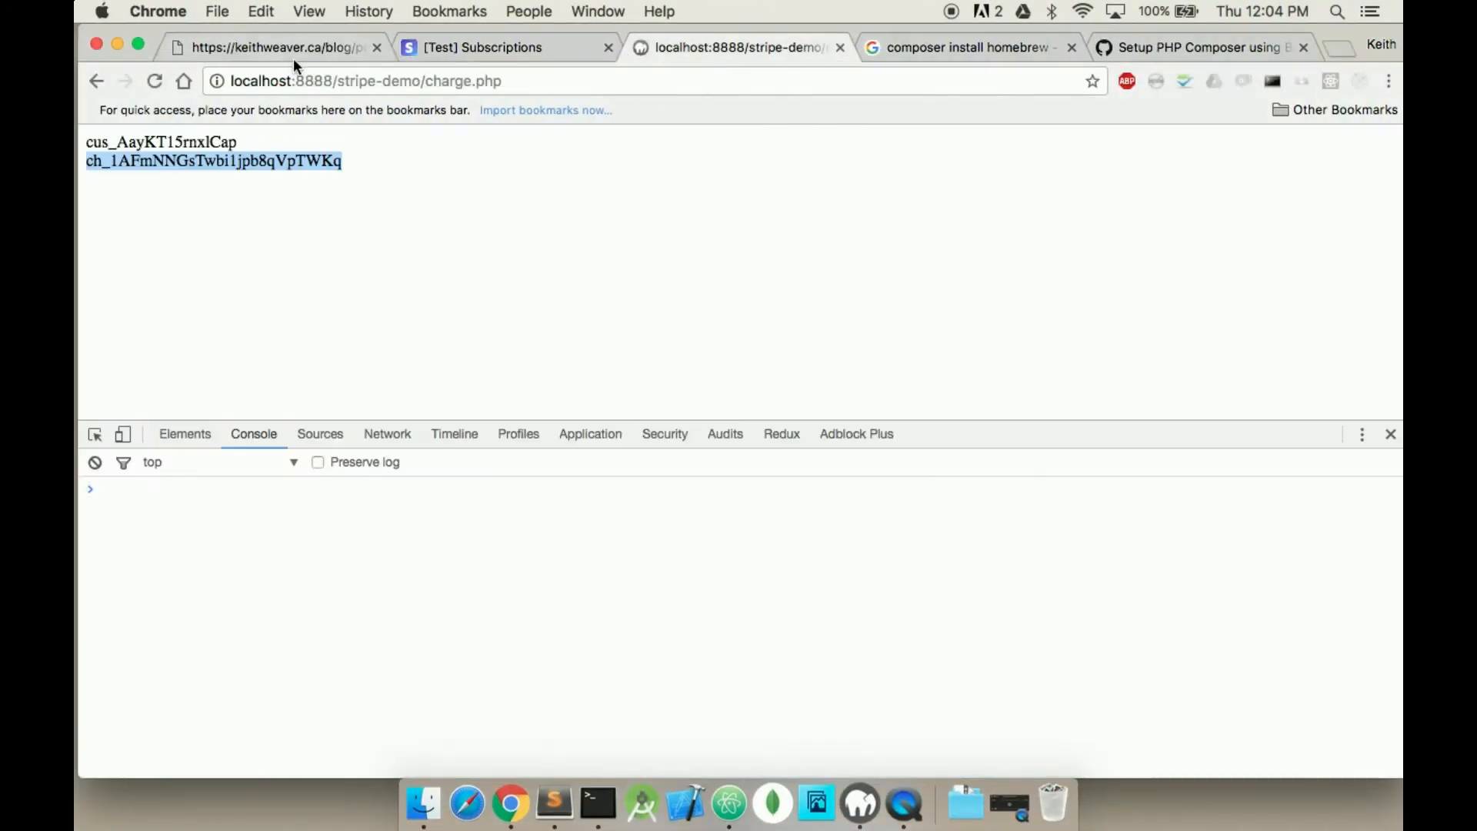
left_click(273, 48)
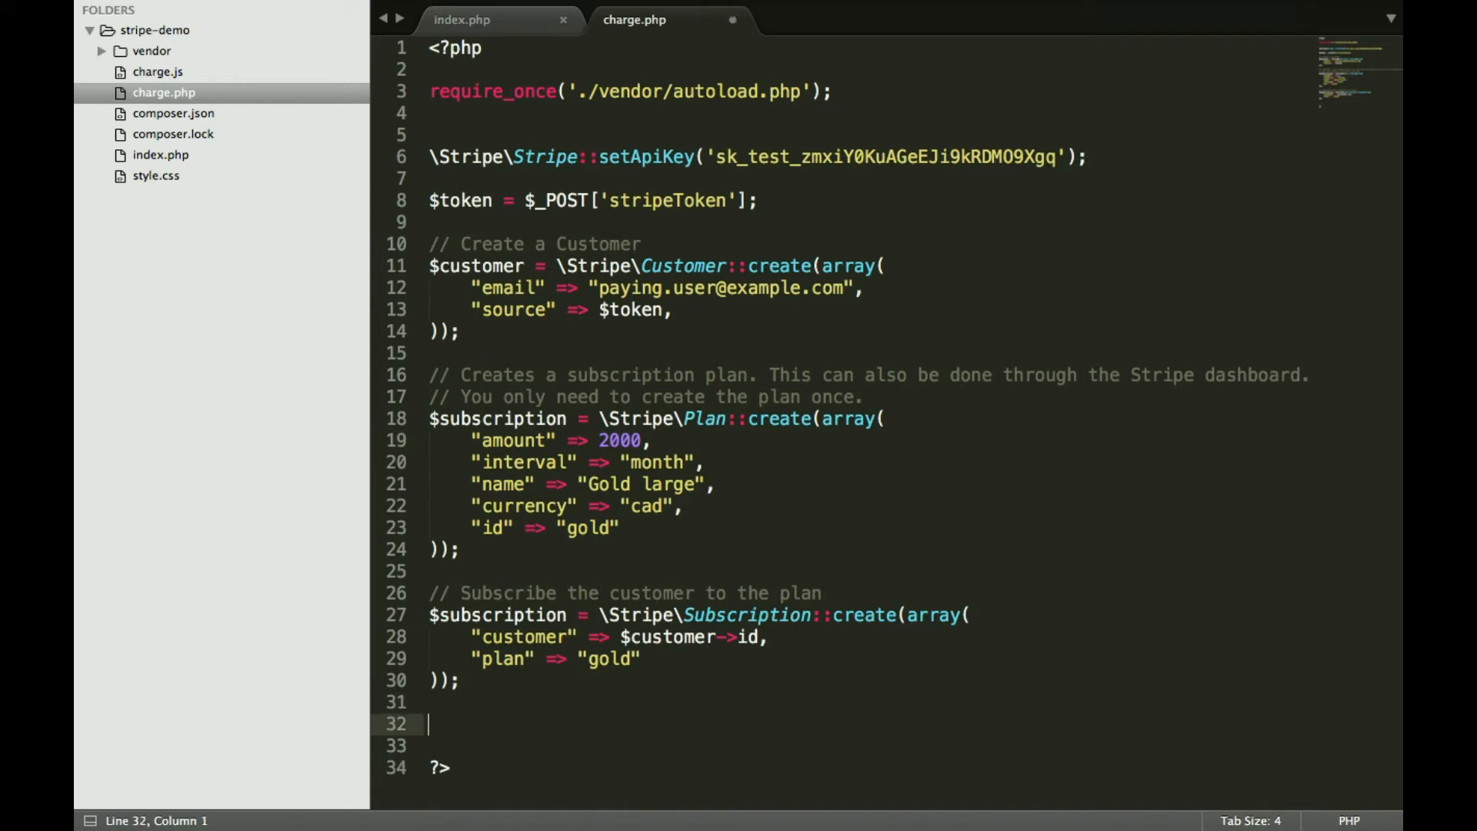
type("echjo")
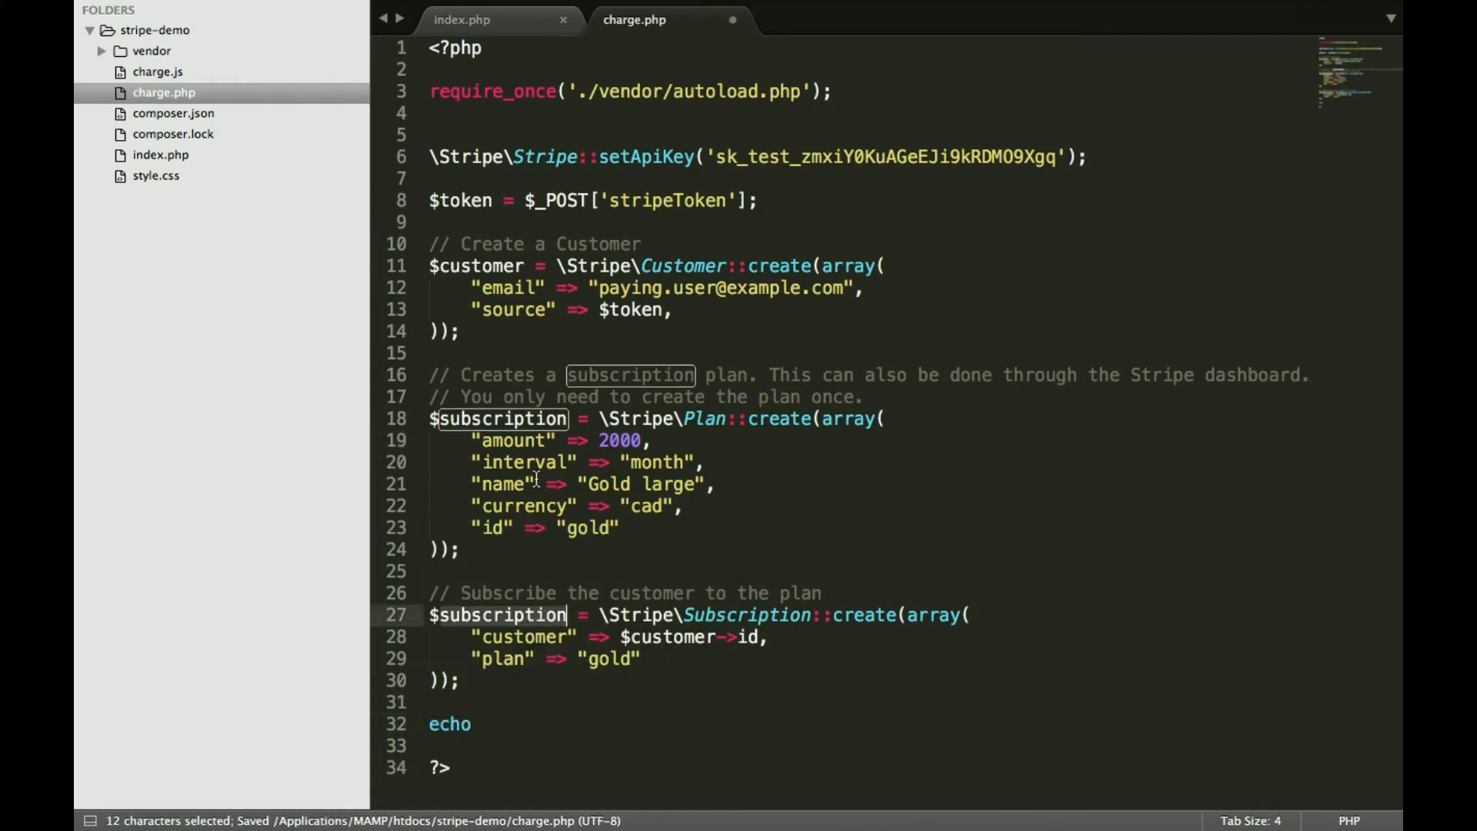
type("Plant")
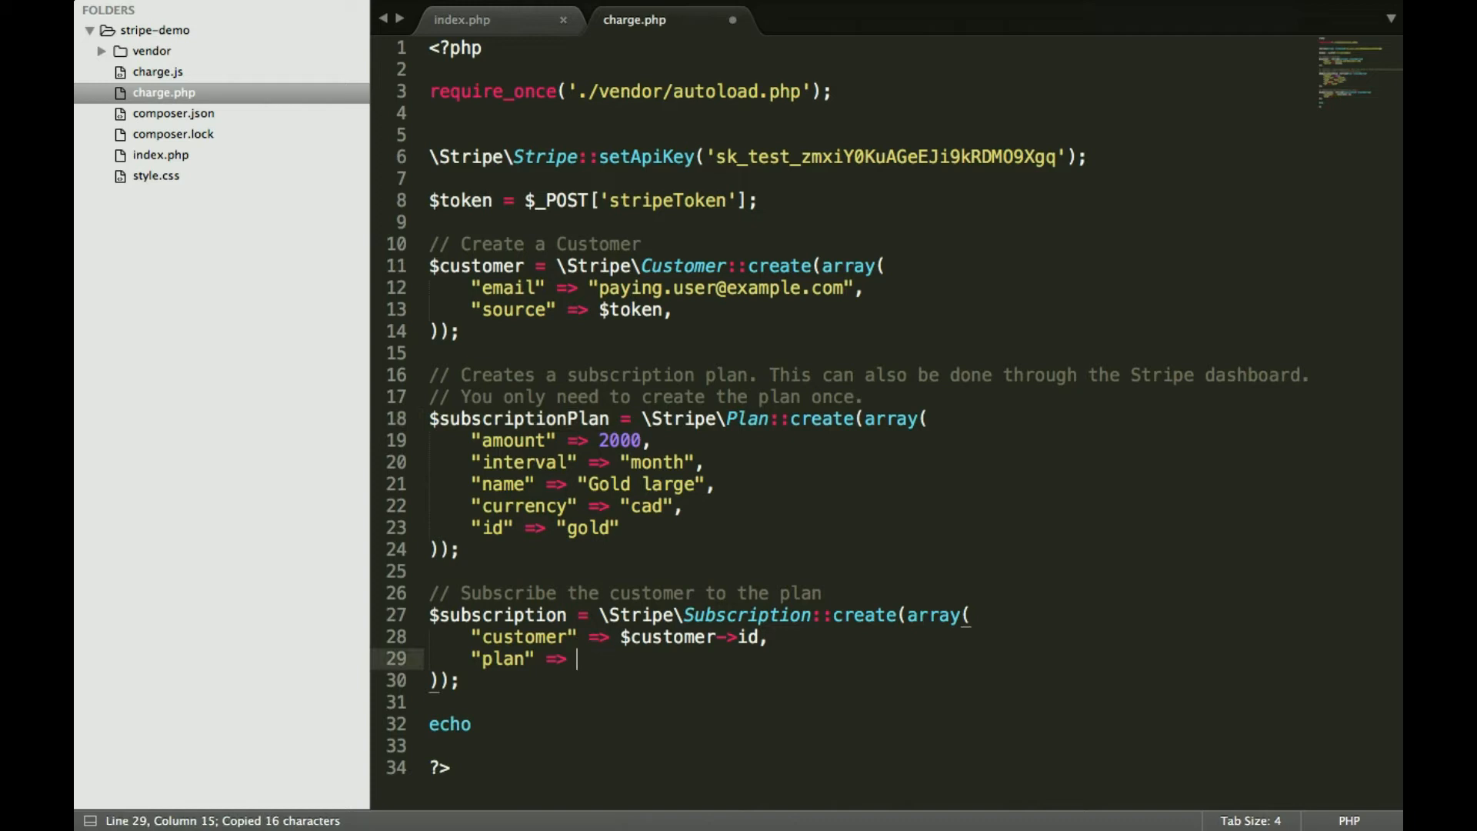
type("$subscriptionPlan->id")
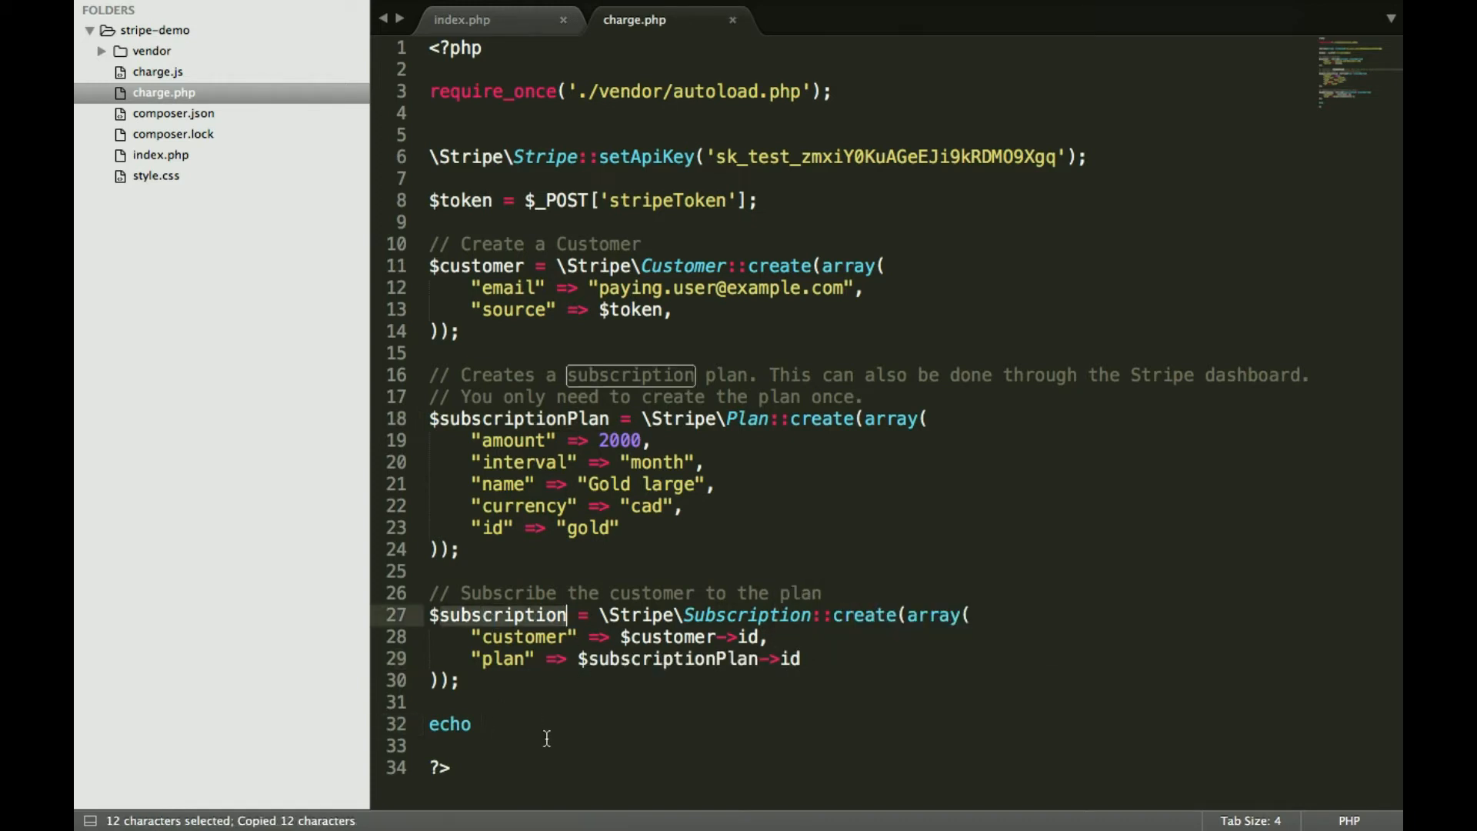
type("$subscription-")
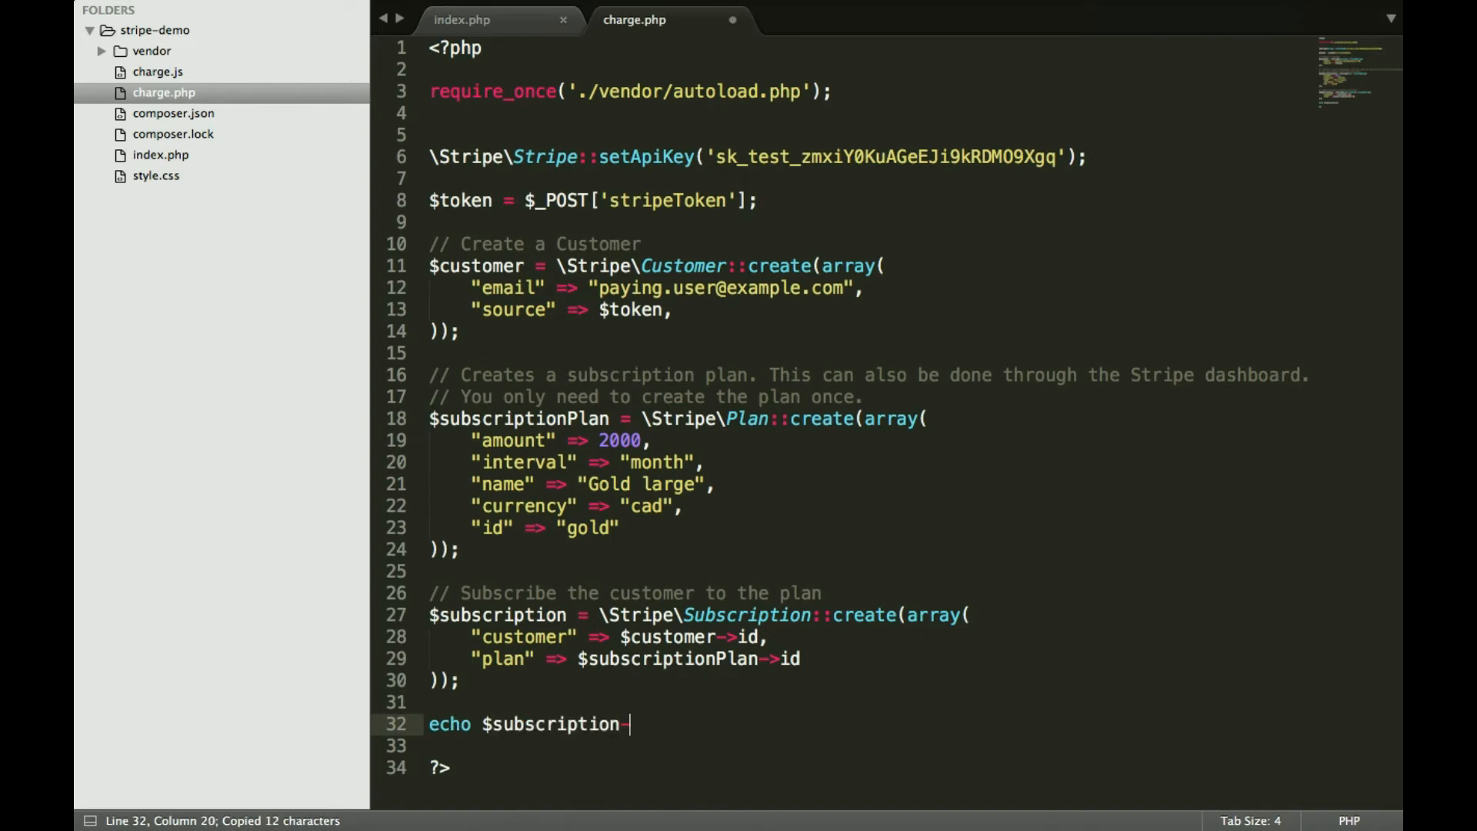
type(">id;")
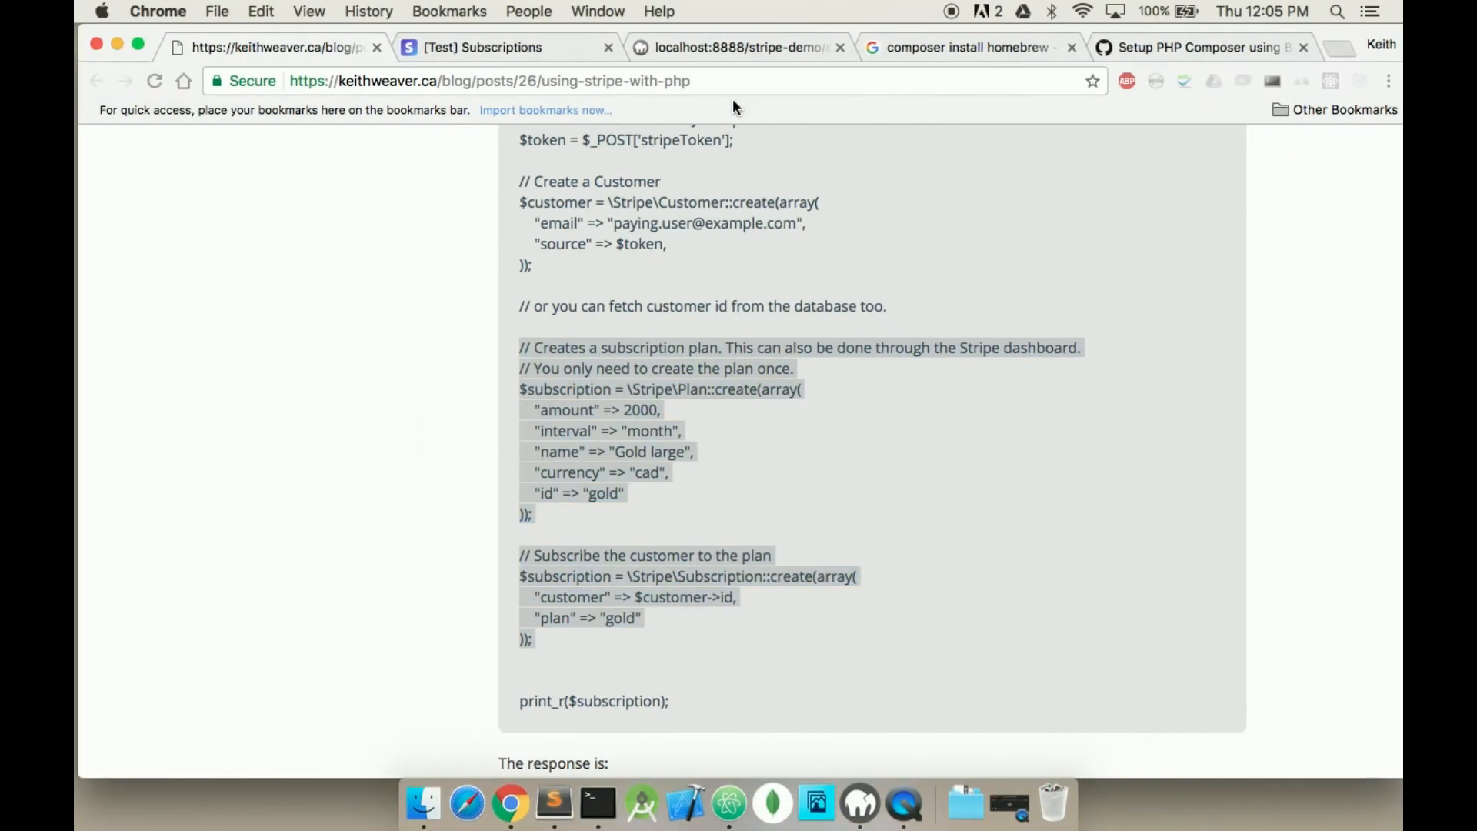
left_click(732, 46)
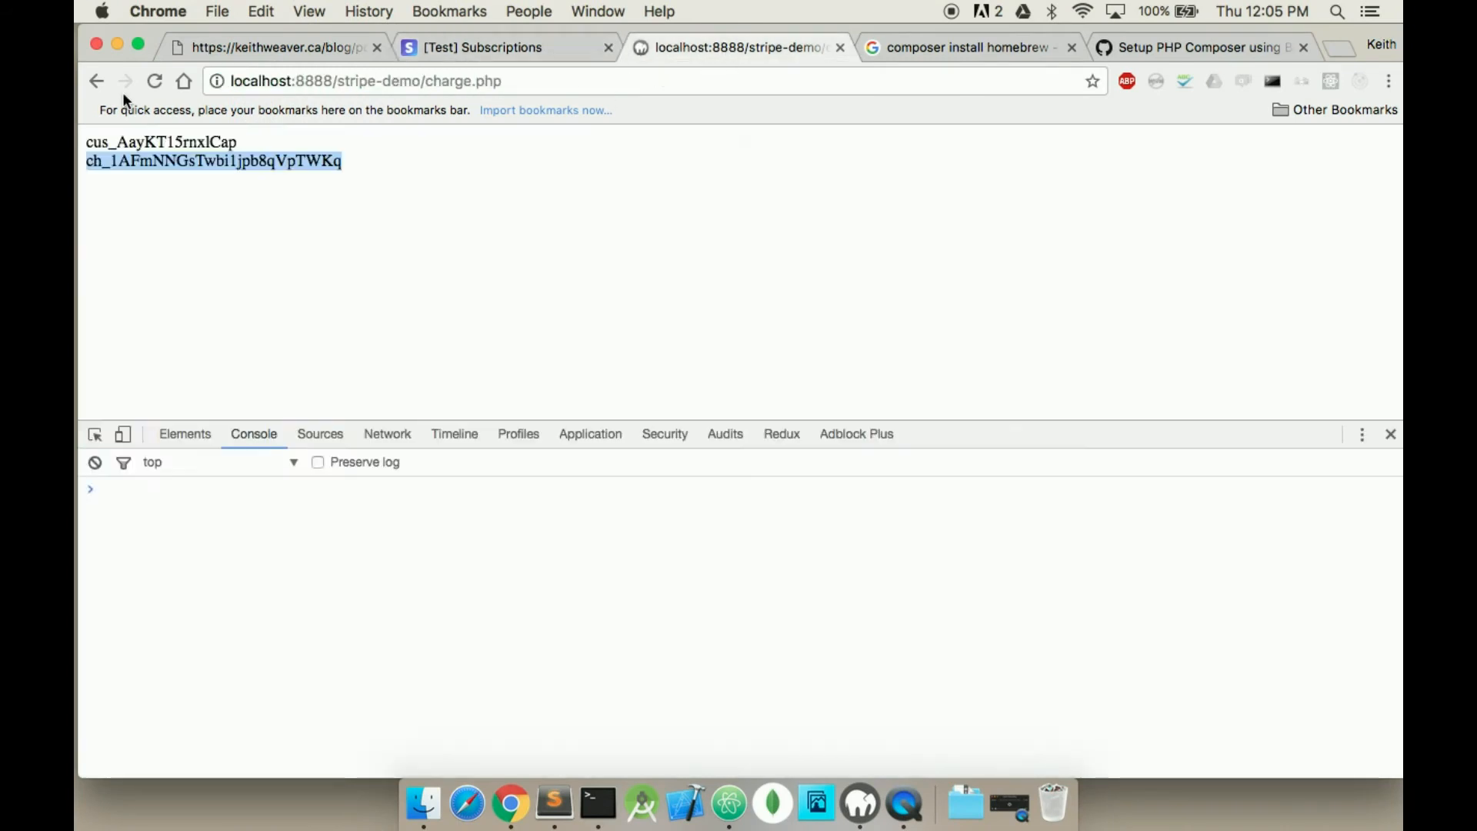
left_click(94, 80)
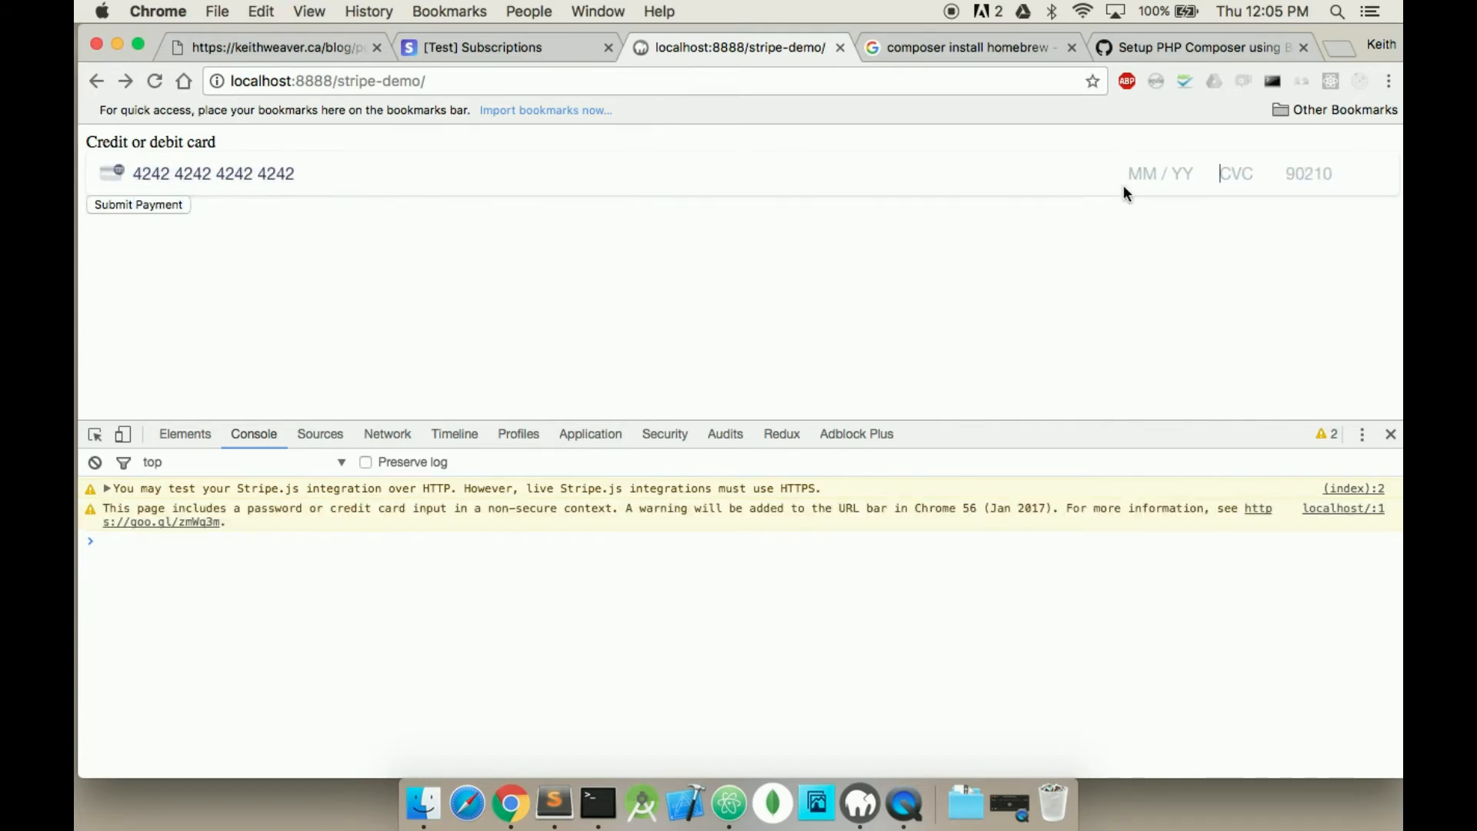
Submit the 4242 test card with expiry 12/19, CVC 123 and ZIP 90210.
type("1219")
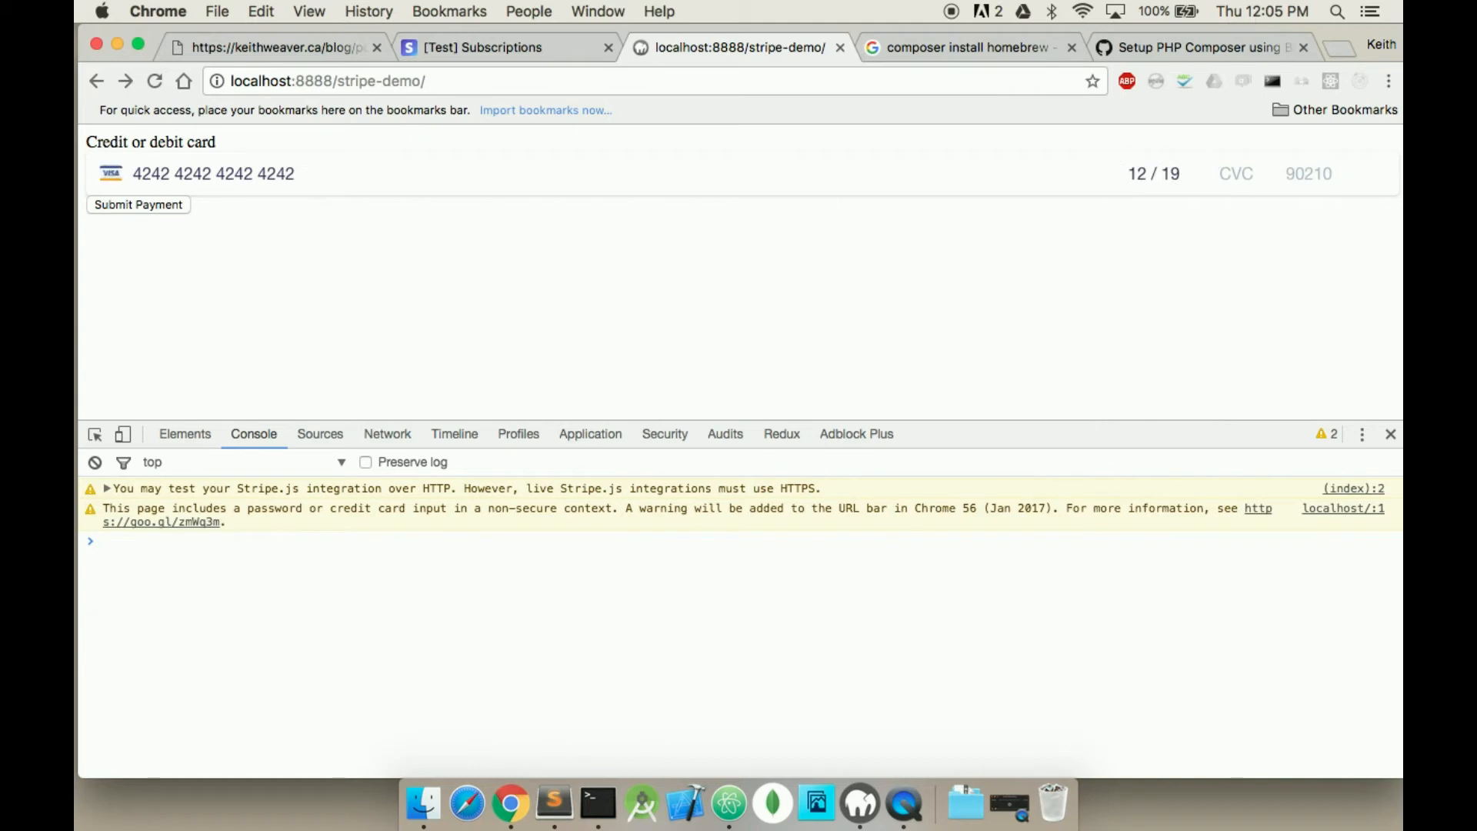
type("123")
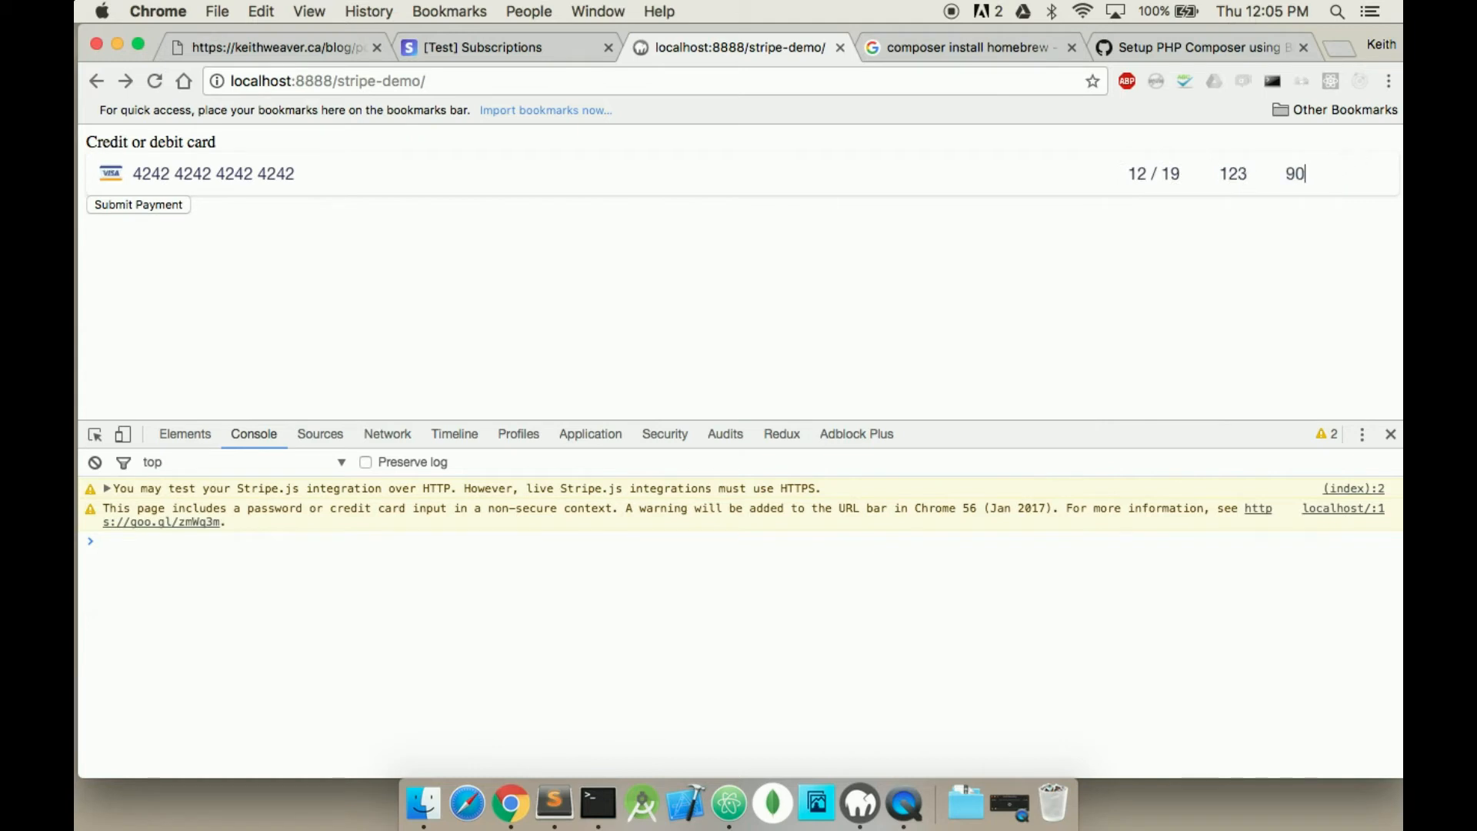
type("210")
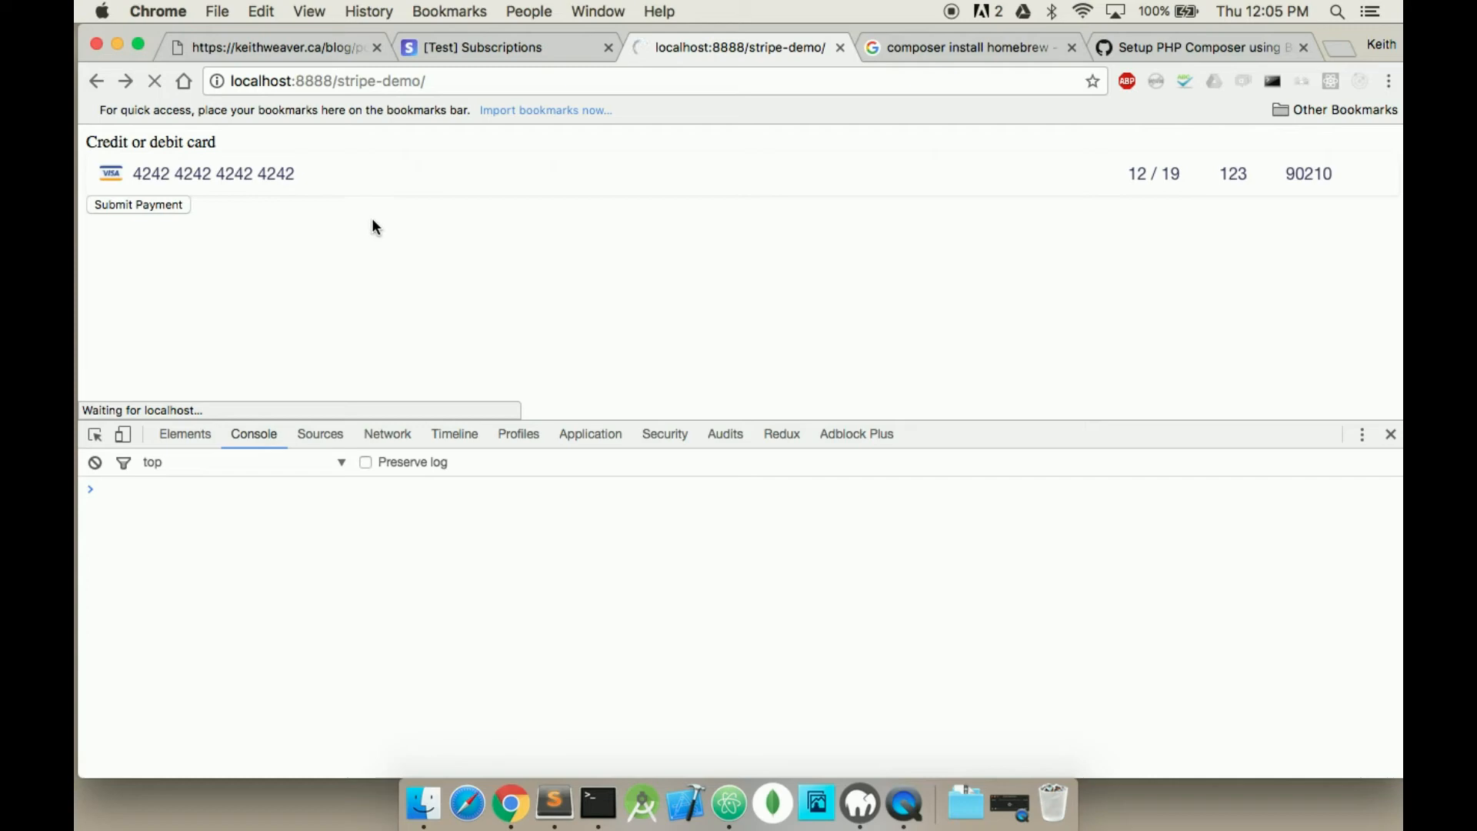
left_click(137, 204)
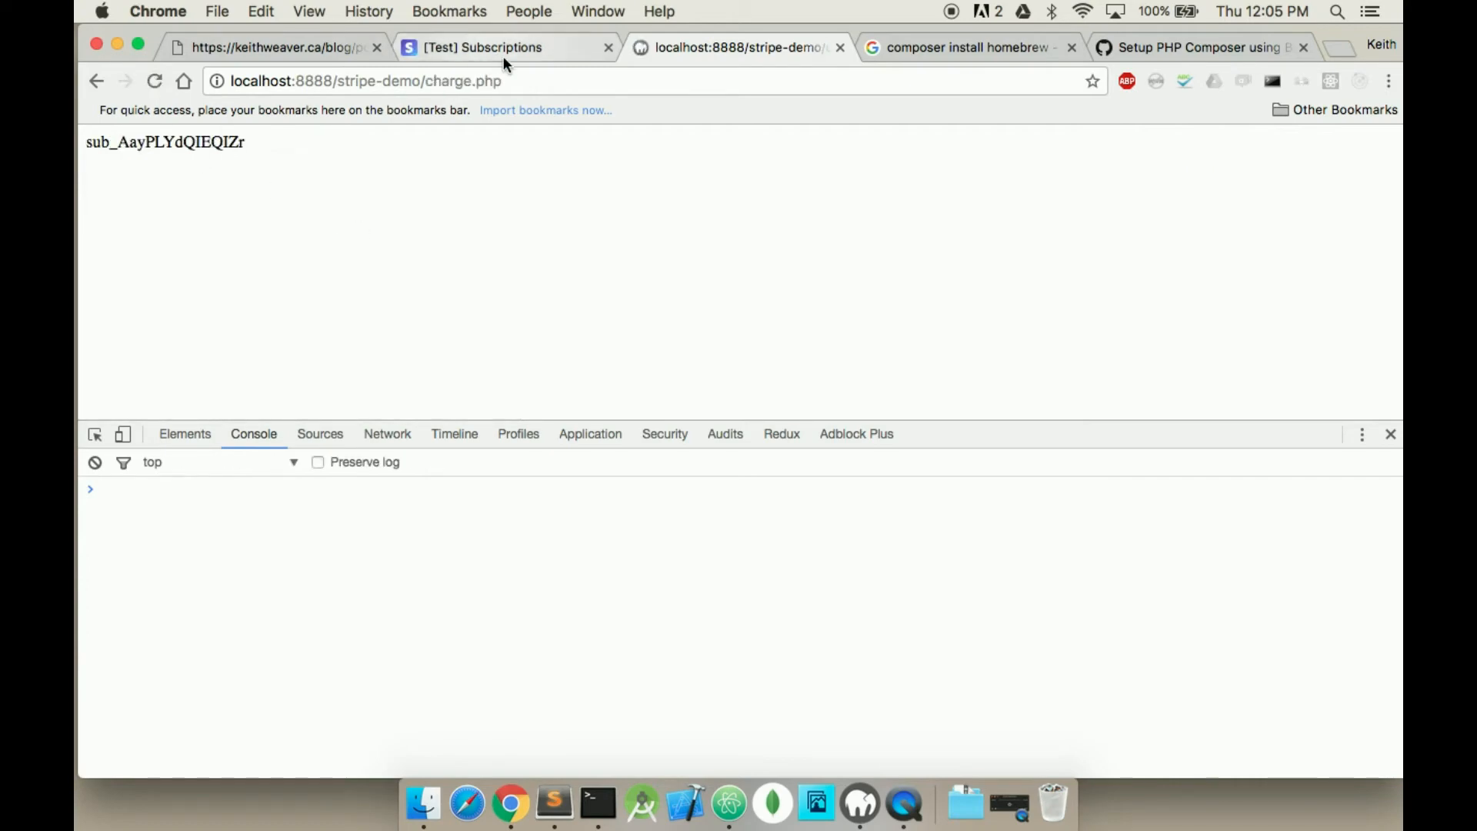
Review the Gold large plan details, cancel a new plan draft, and return to Subscriptions.
left_click(503, 47)
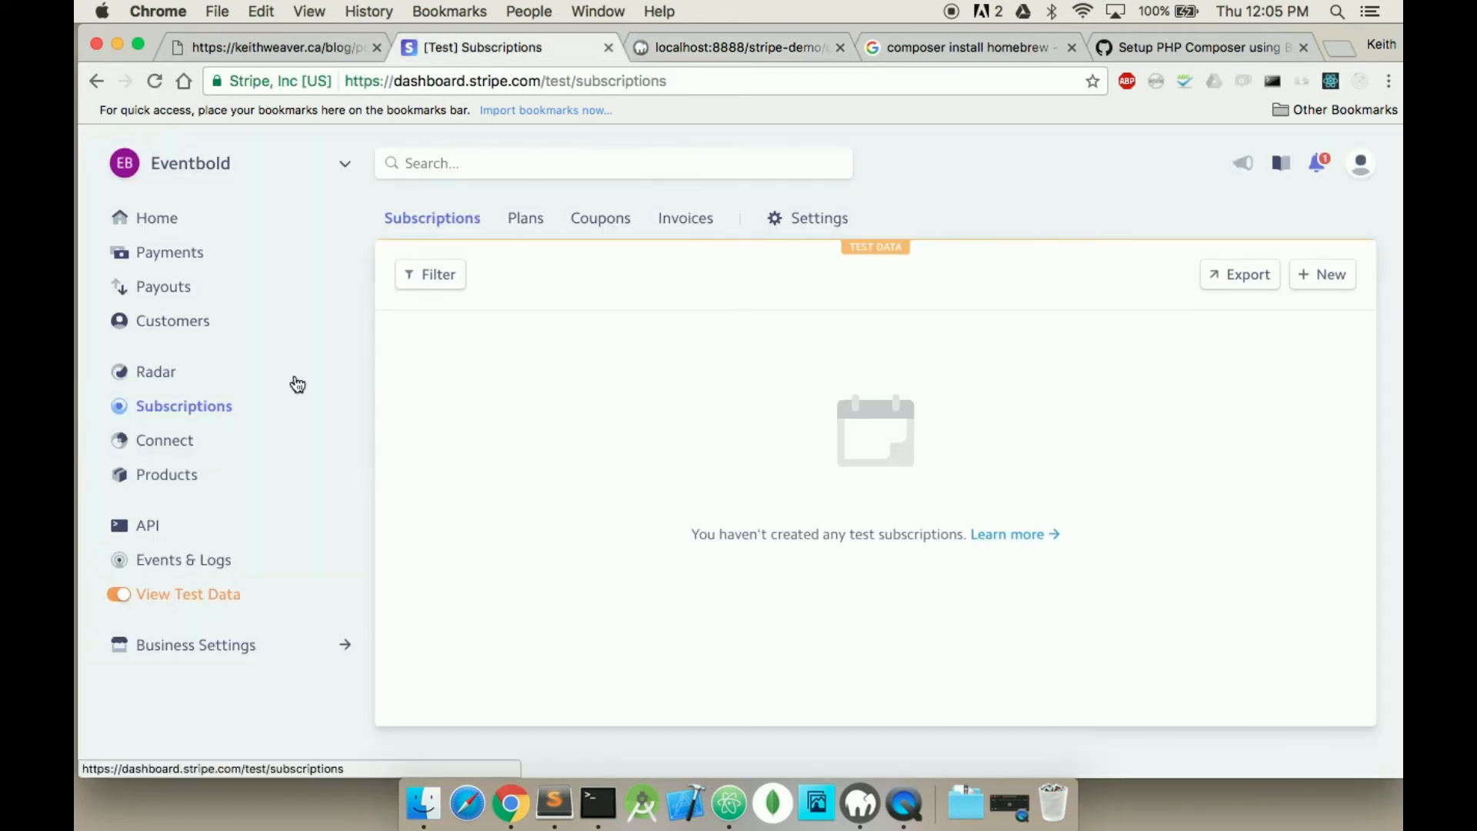
left_click(523, 218)
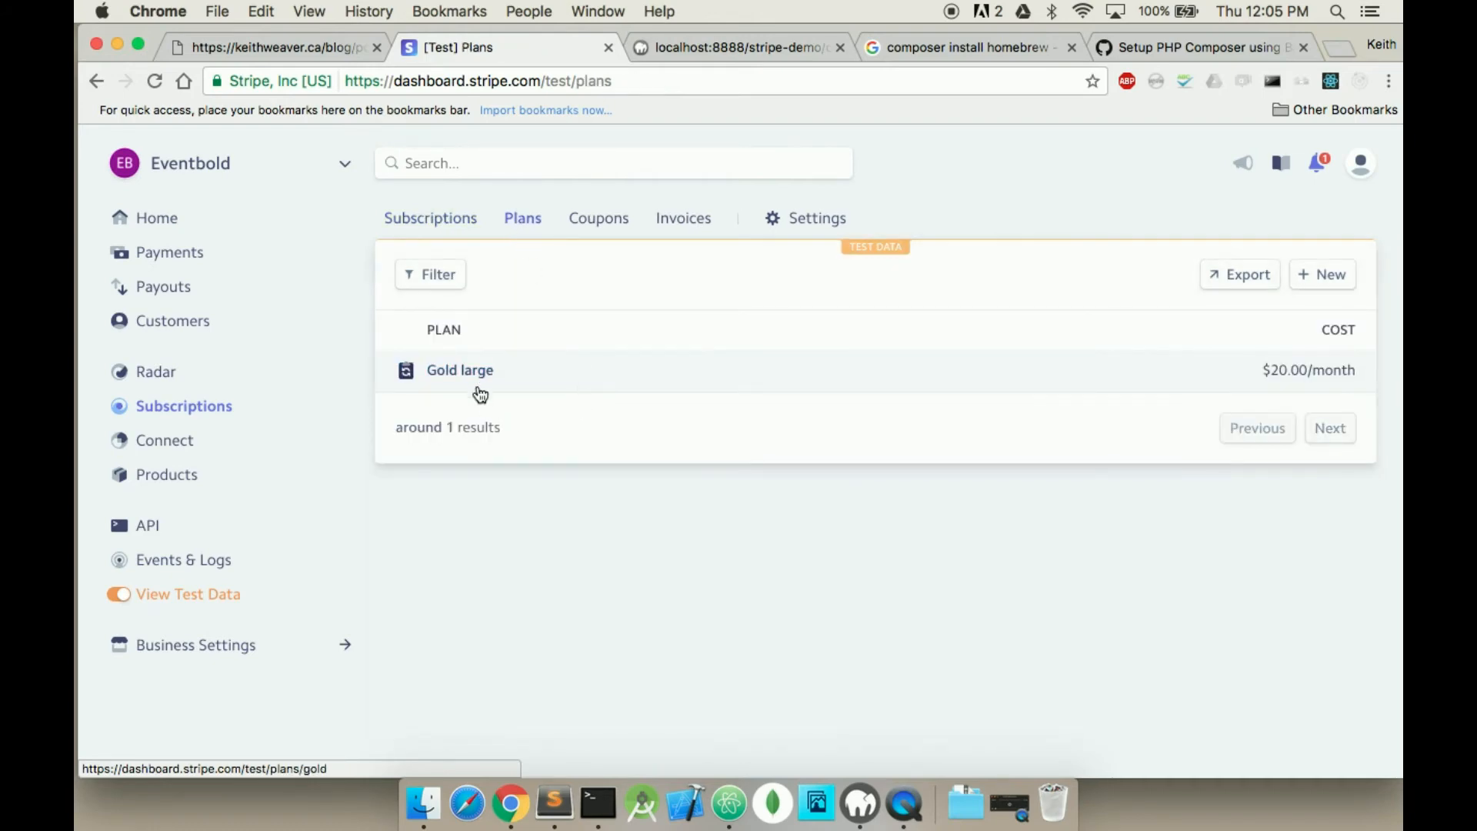
left_click(460, 370)
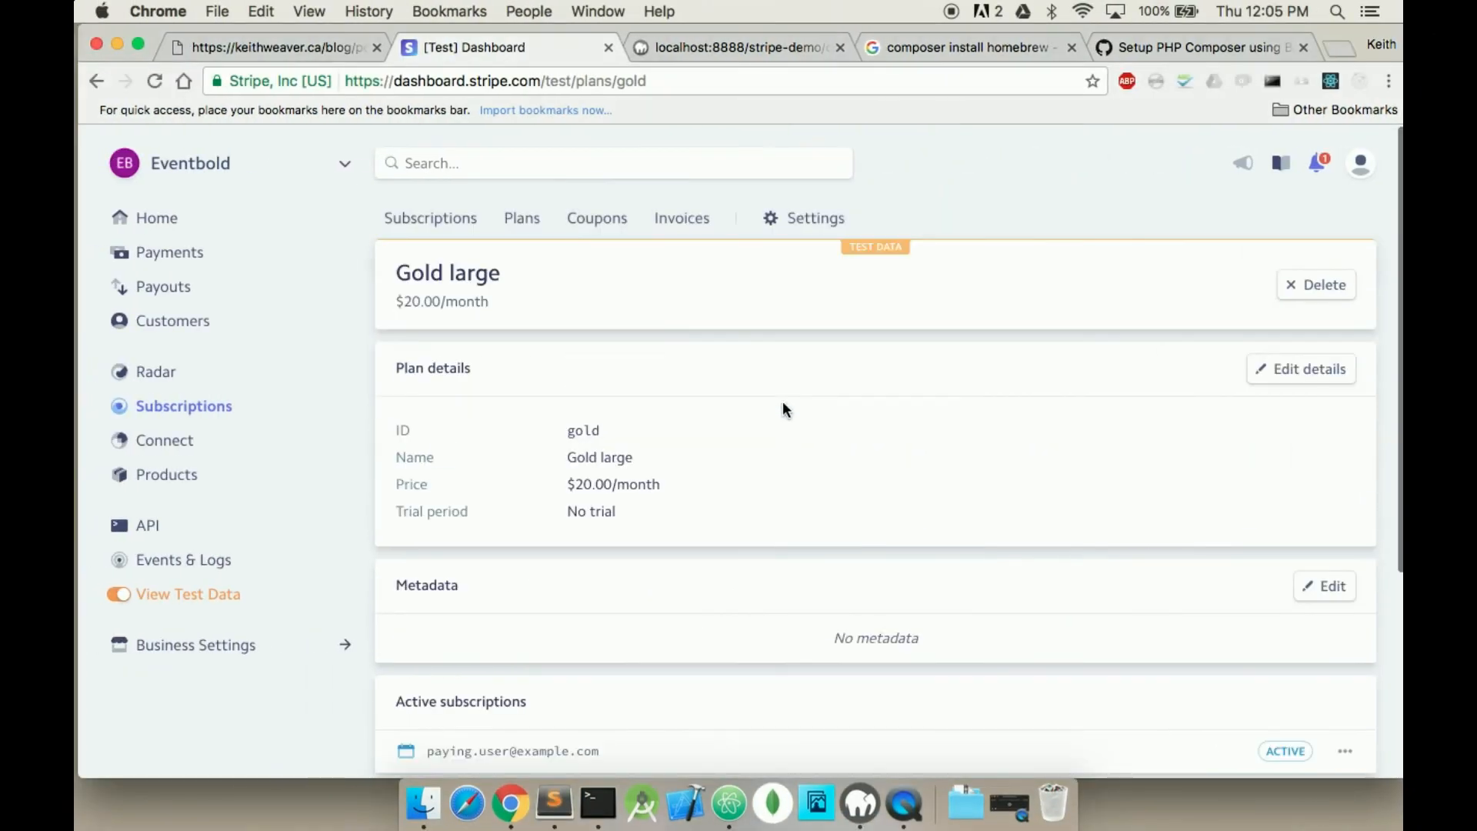
left_click(523, 218)
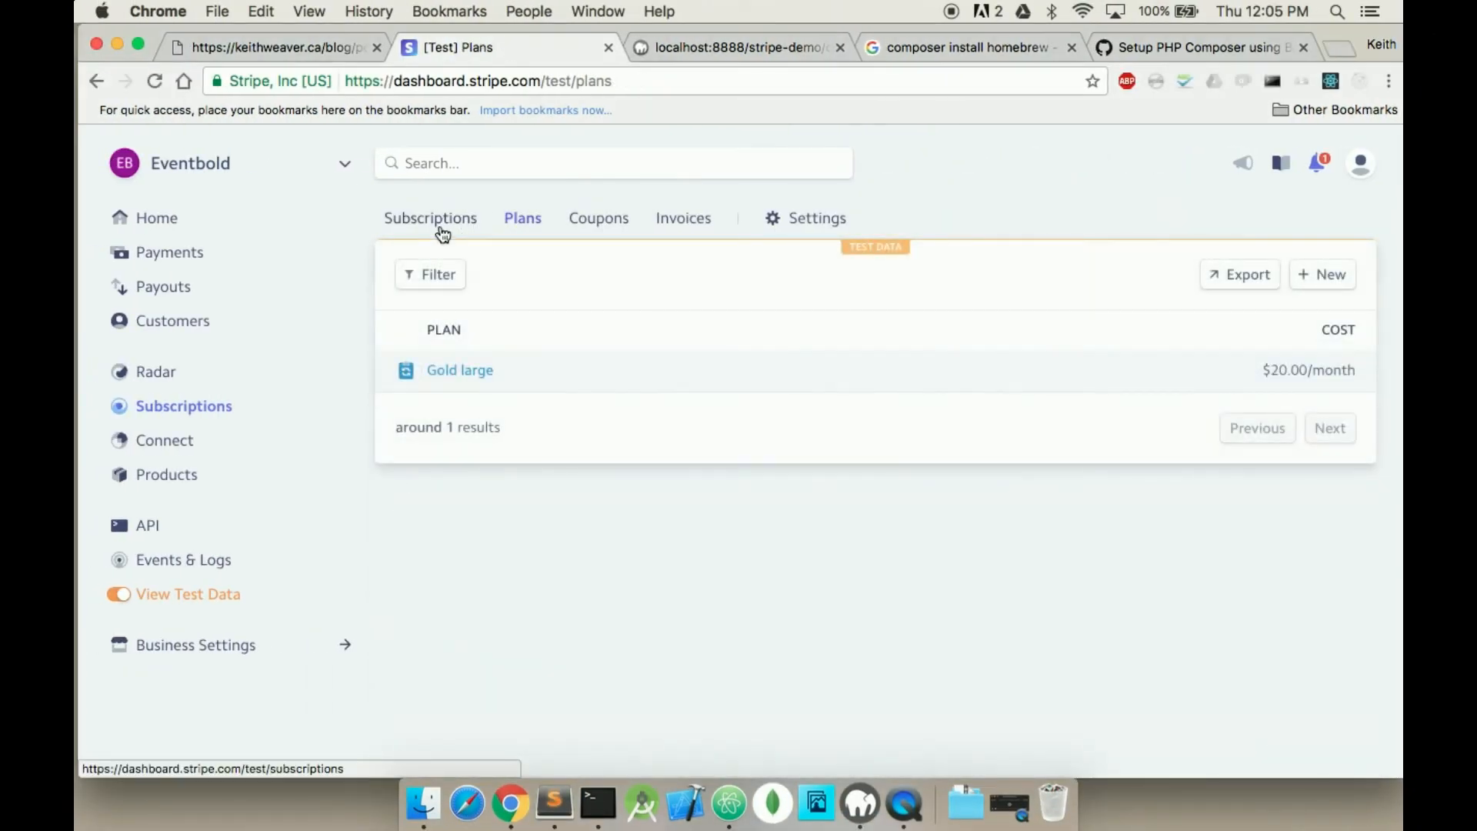
left_click(1322, 274)
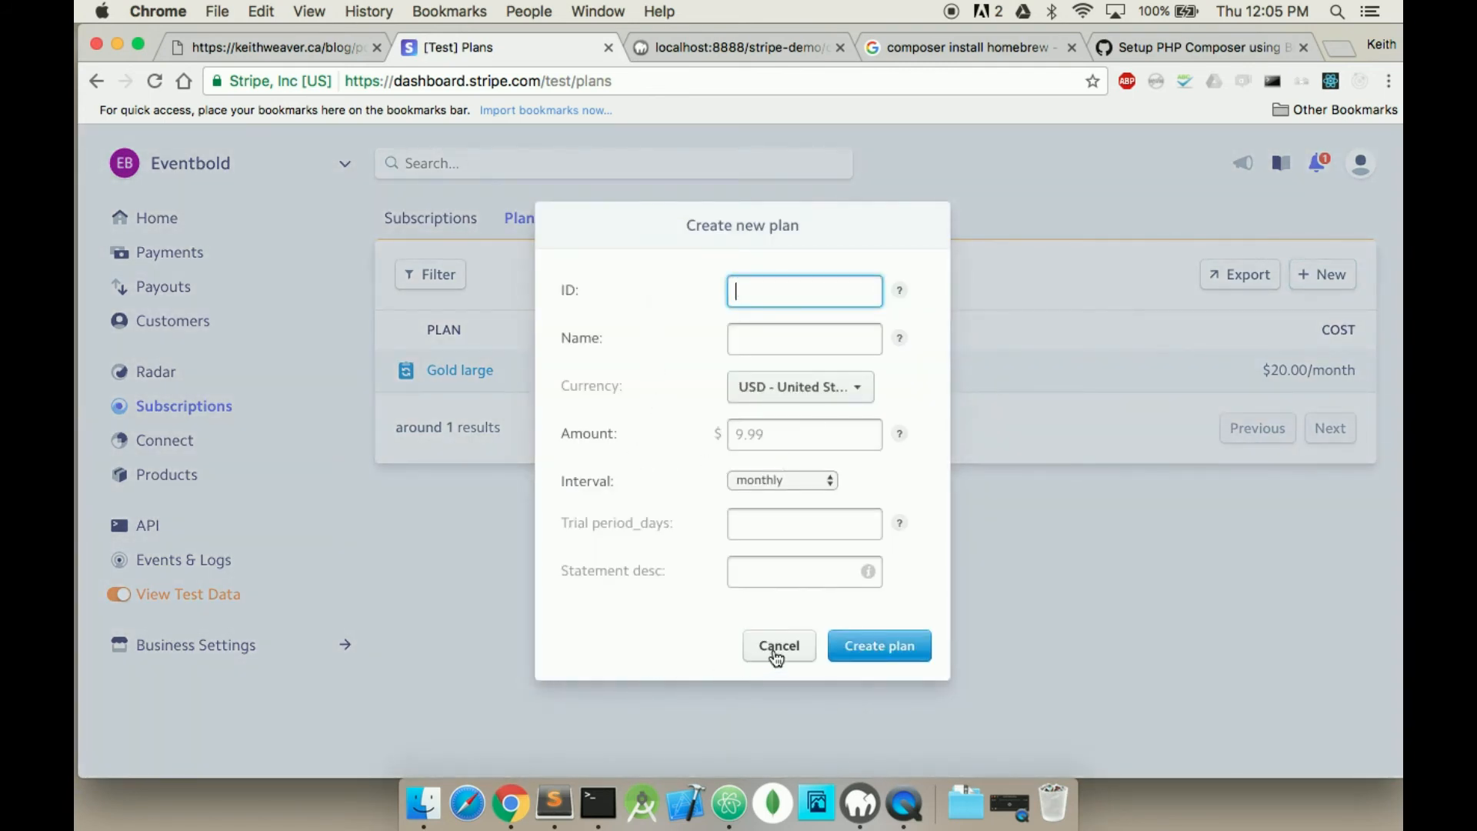
left_click(778, 645)
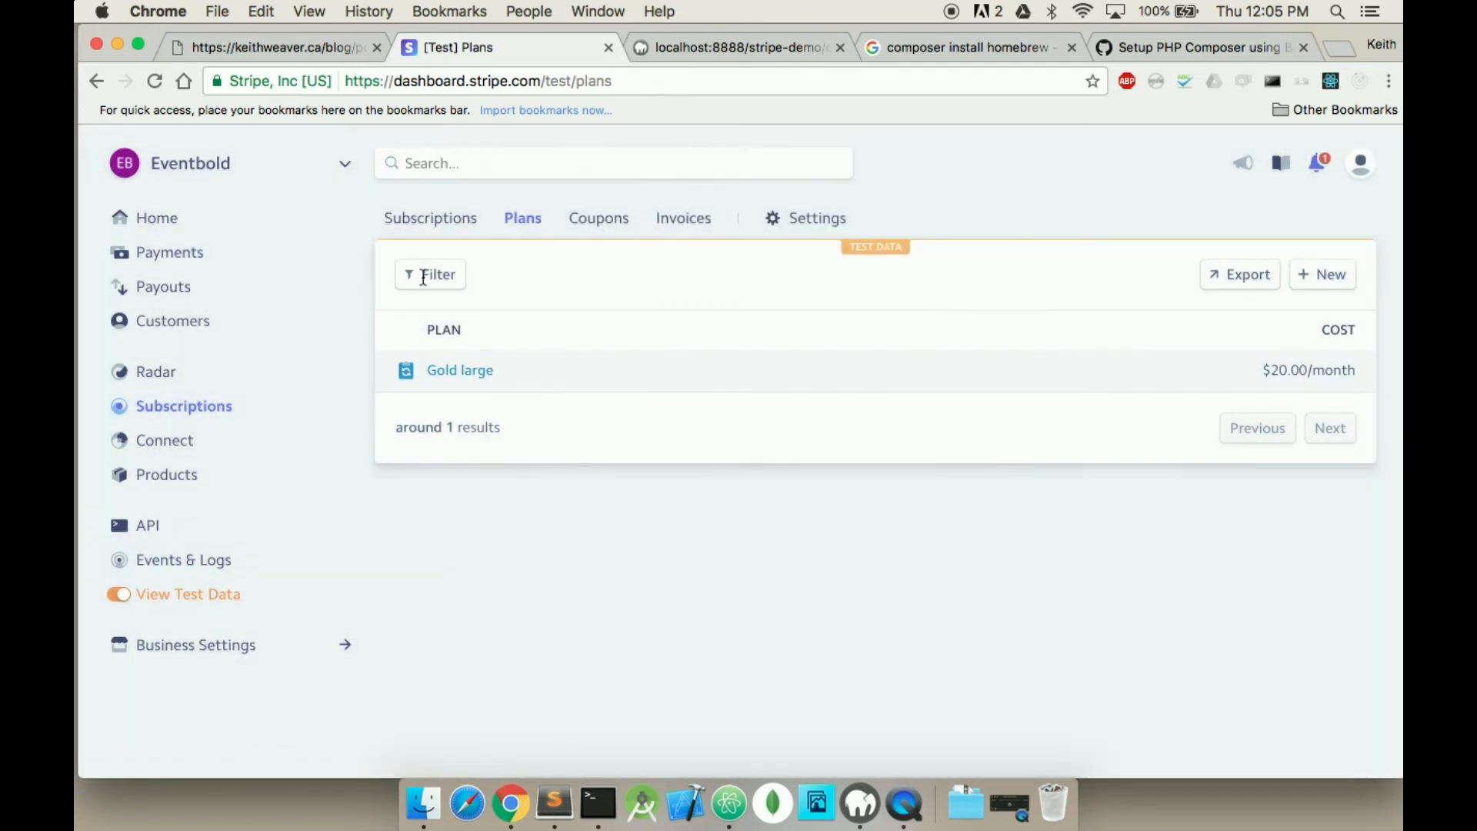
left_click(430, 218)
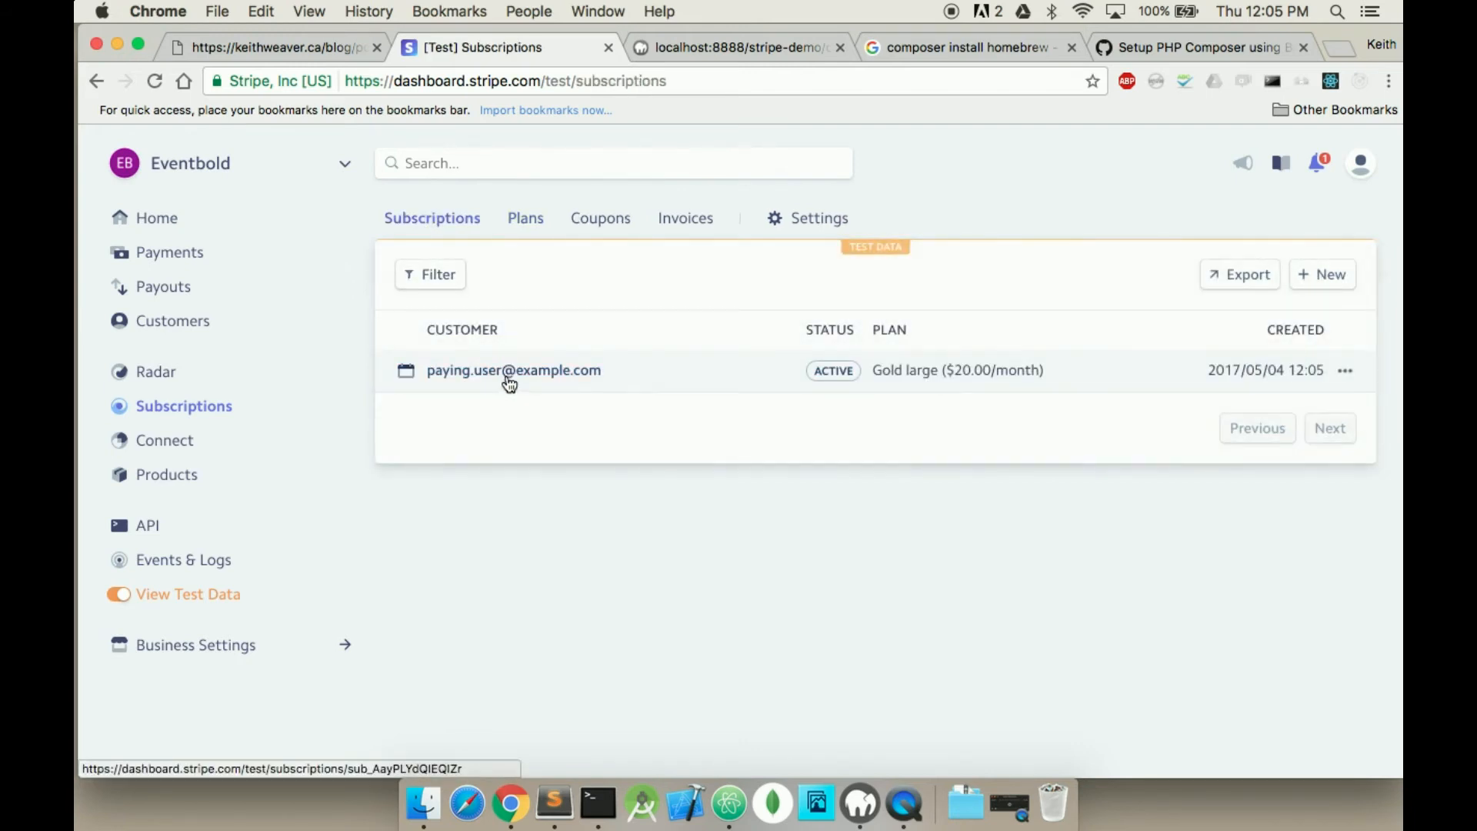
mouse_move(897, 375)
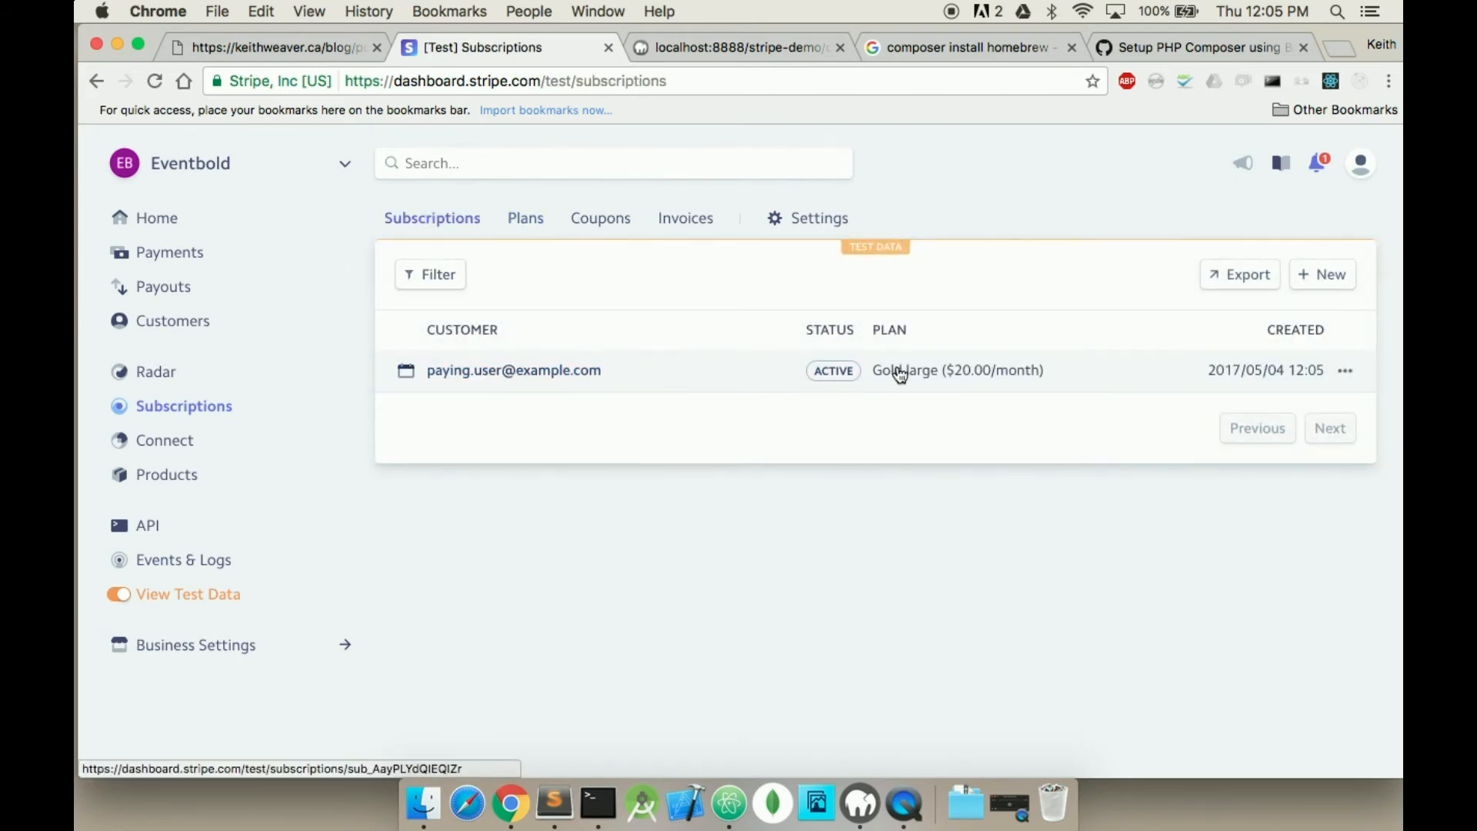
mouse_move(1115, 384)
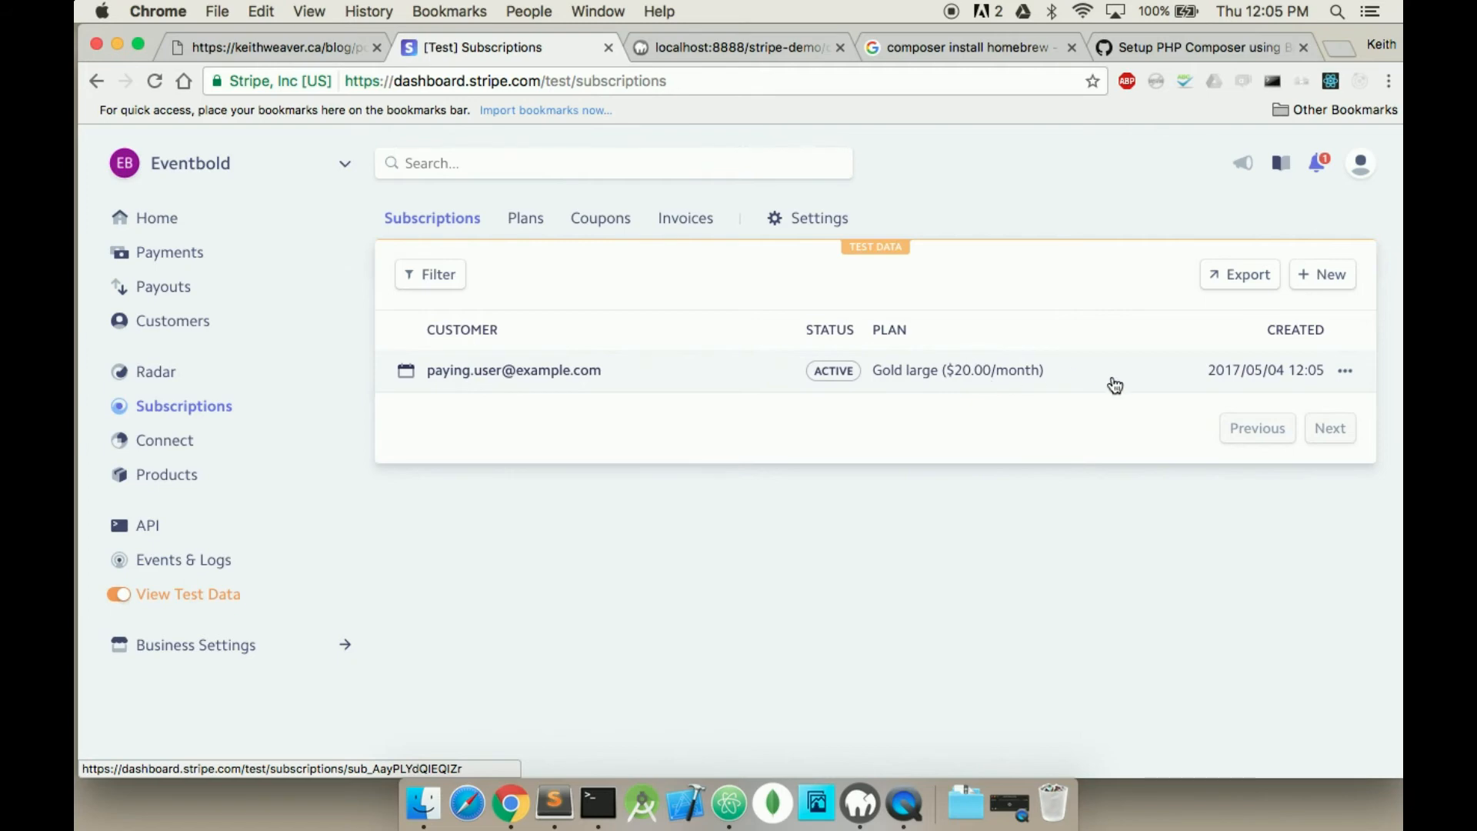
Open the new subscription's details and scroll down to its paid $20.00 invoice.
left_click(514, 370)
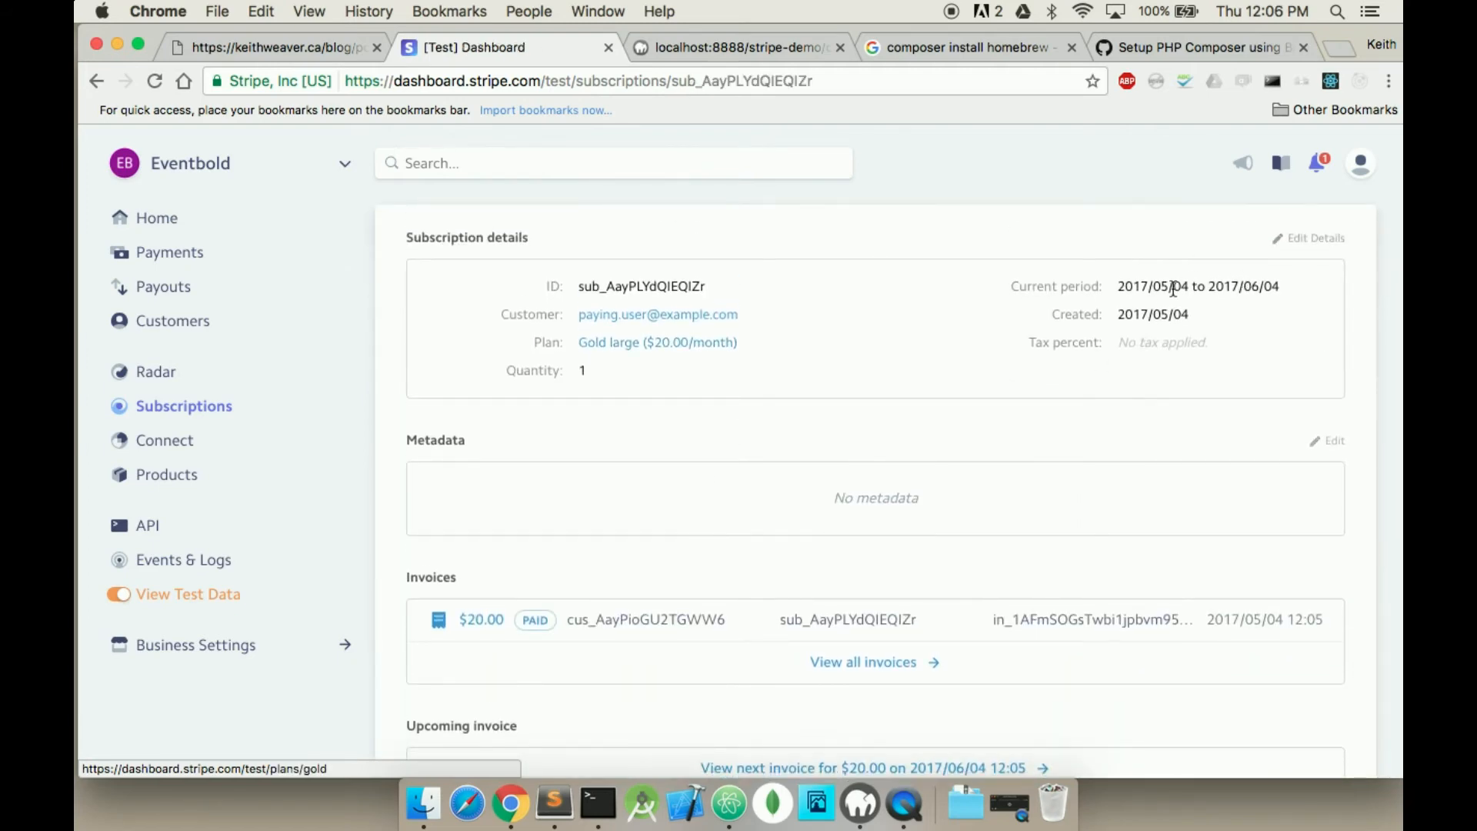
mouse_move(1138, 343)
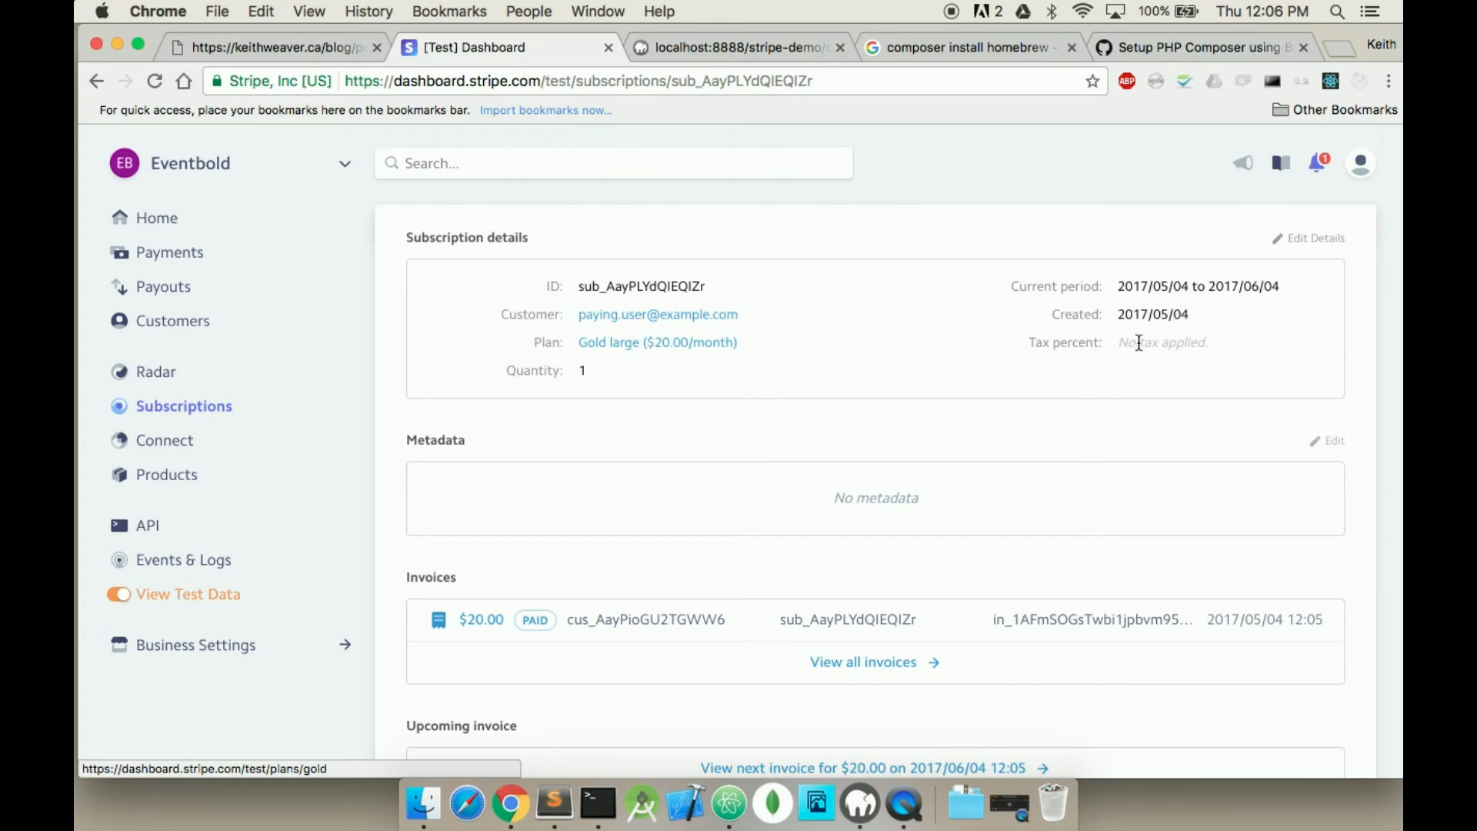
scroll("down", 3)
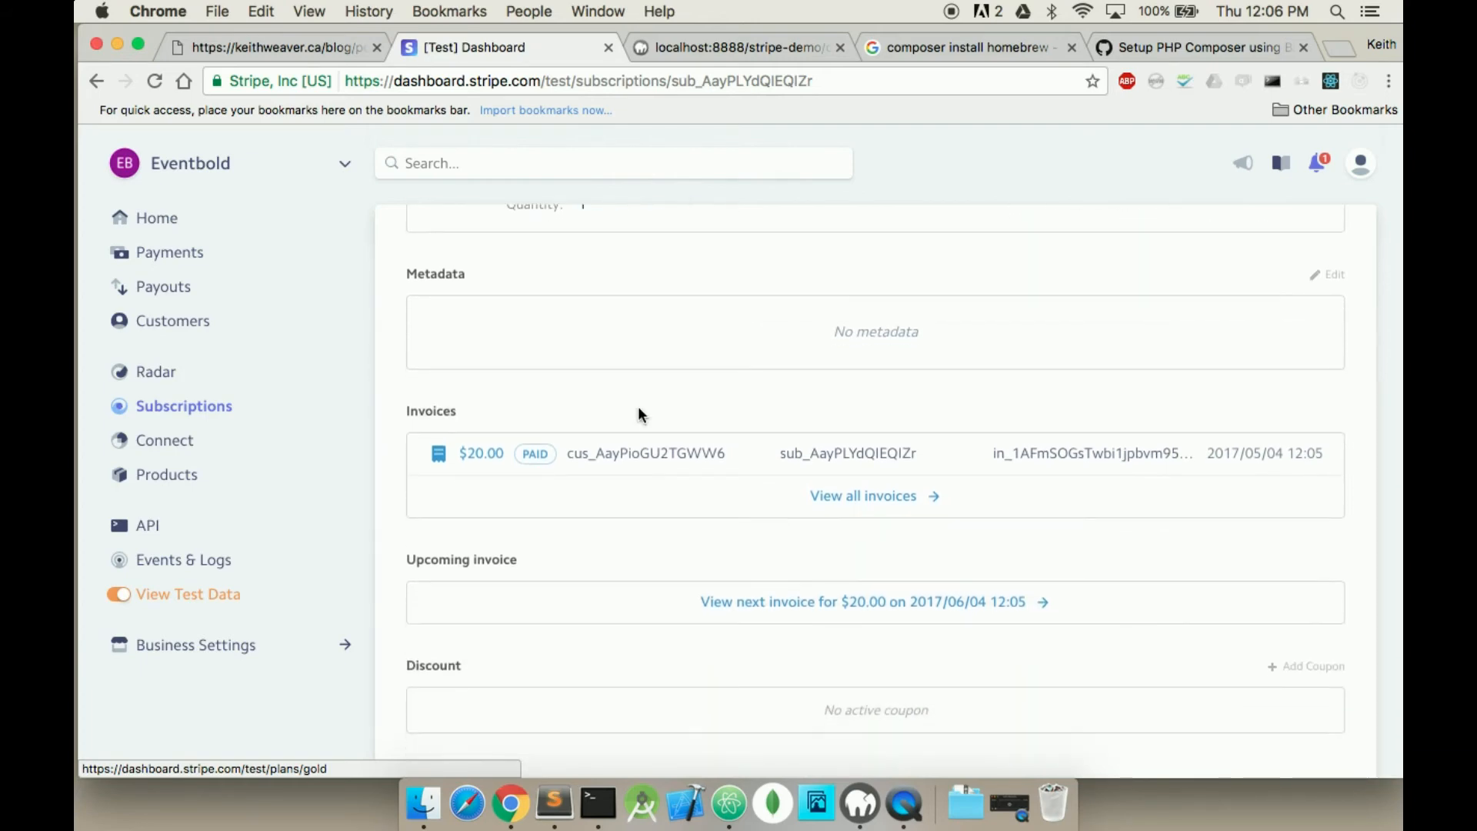
scroll("down", 3)
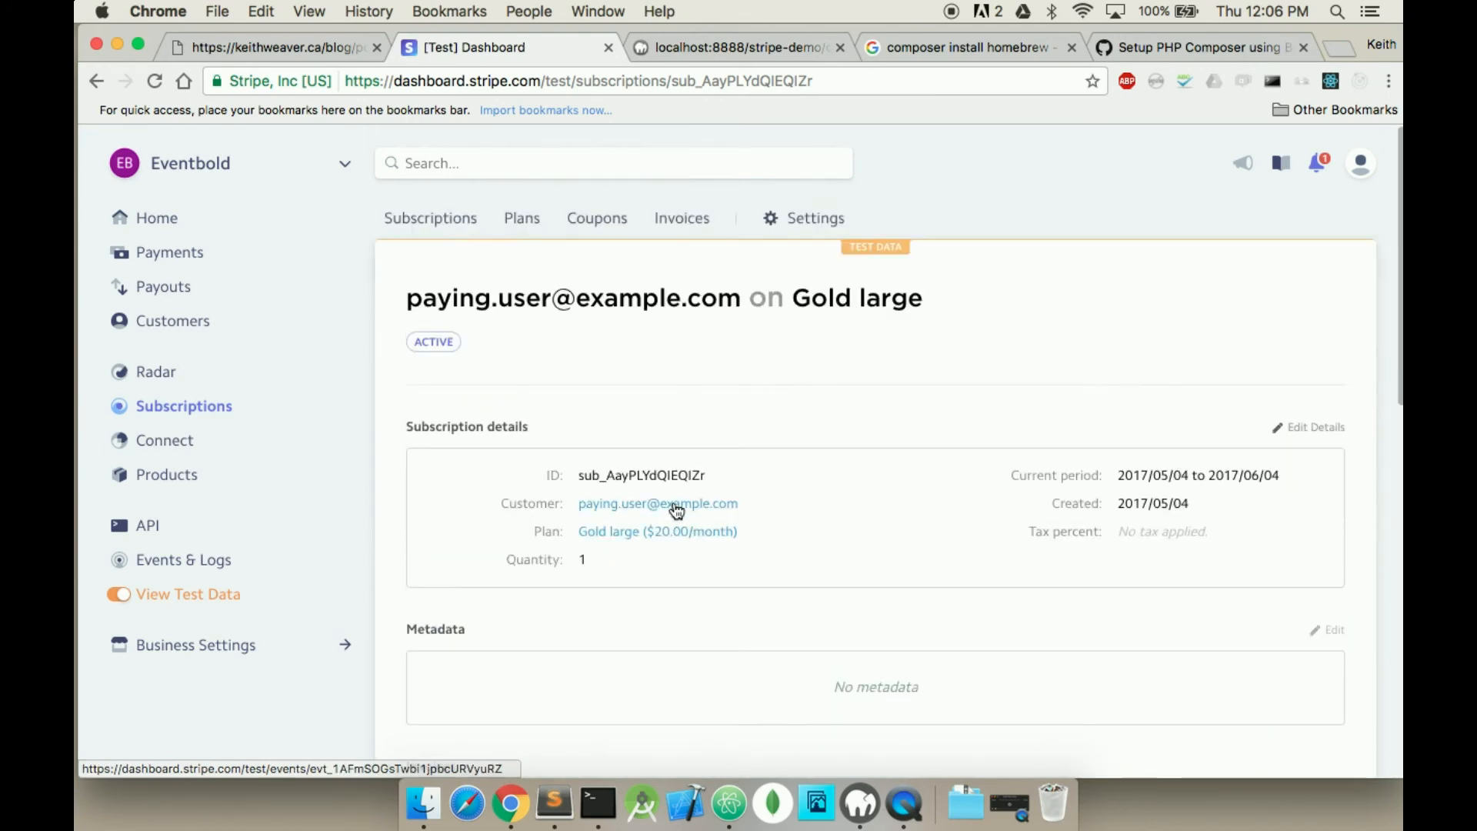
scroll("down", 3)
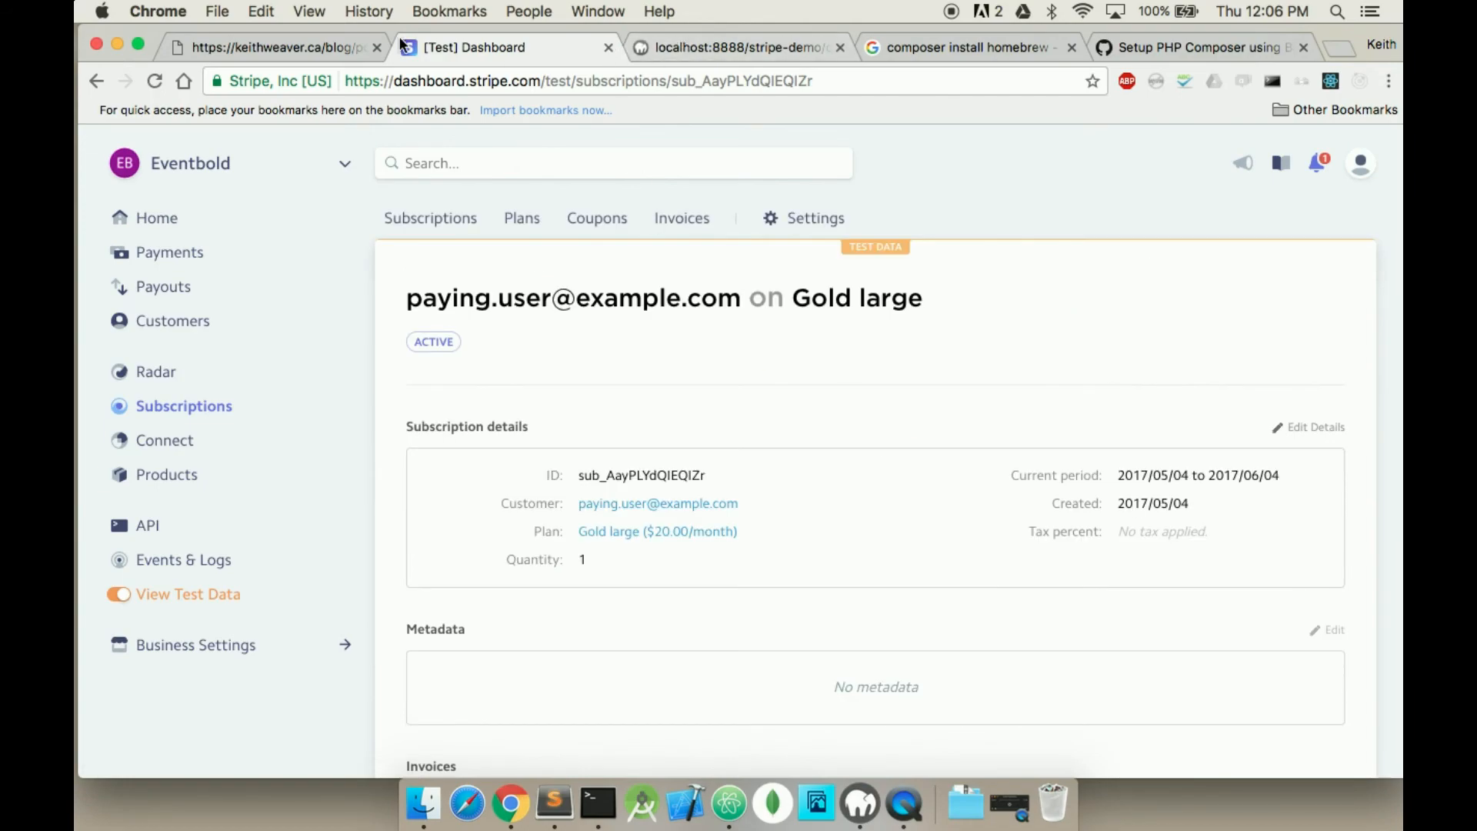
left_click(269, 47)
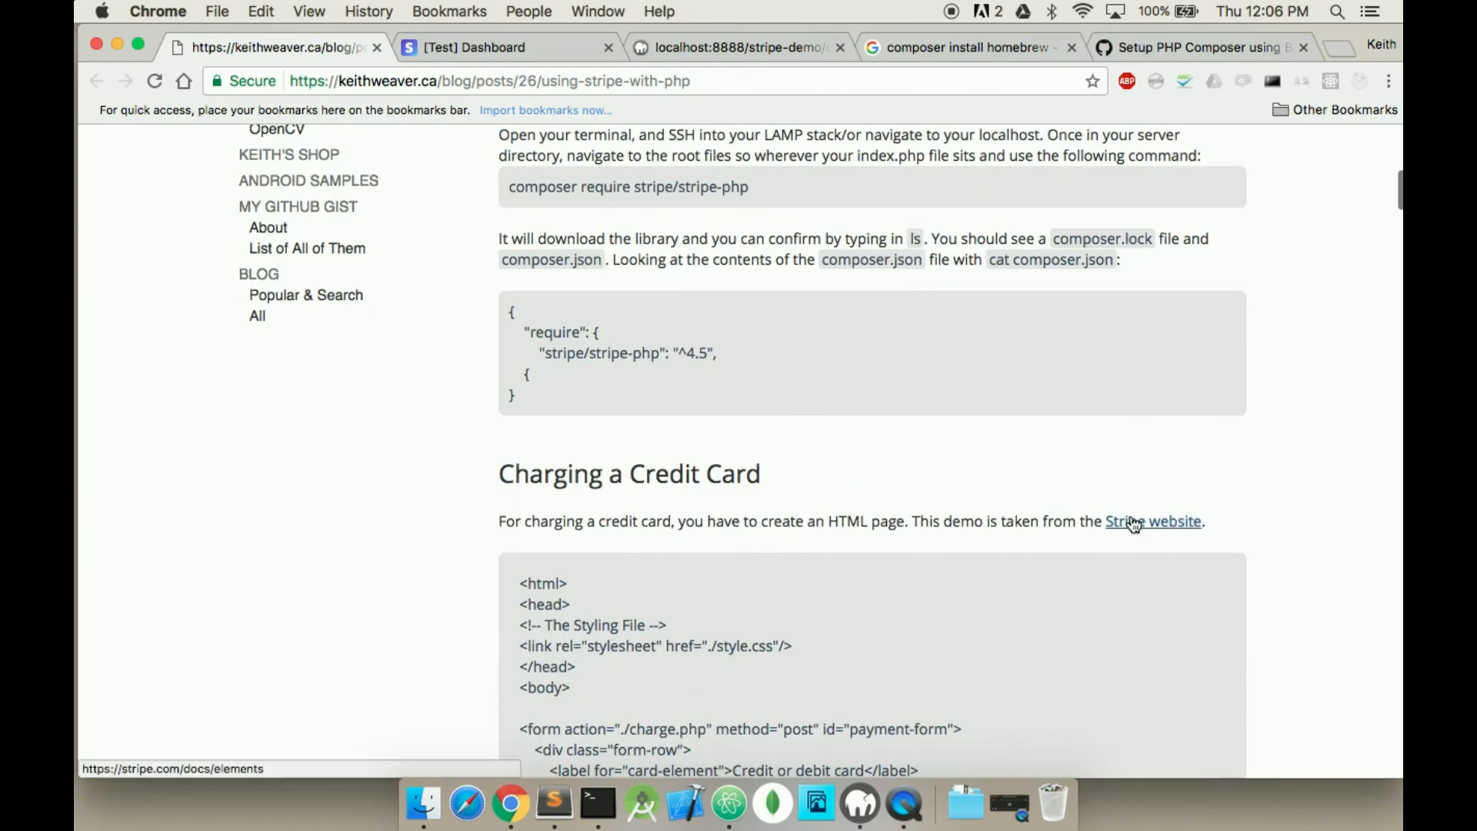
Scroll through the Charging a Credit Card code in the Using Stripe with PHP post.
scroll("down", 3)
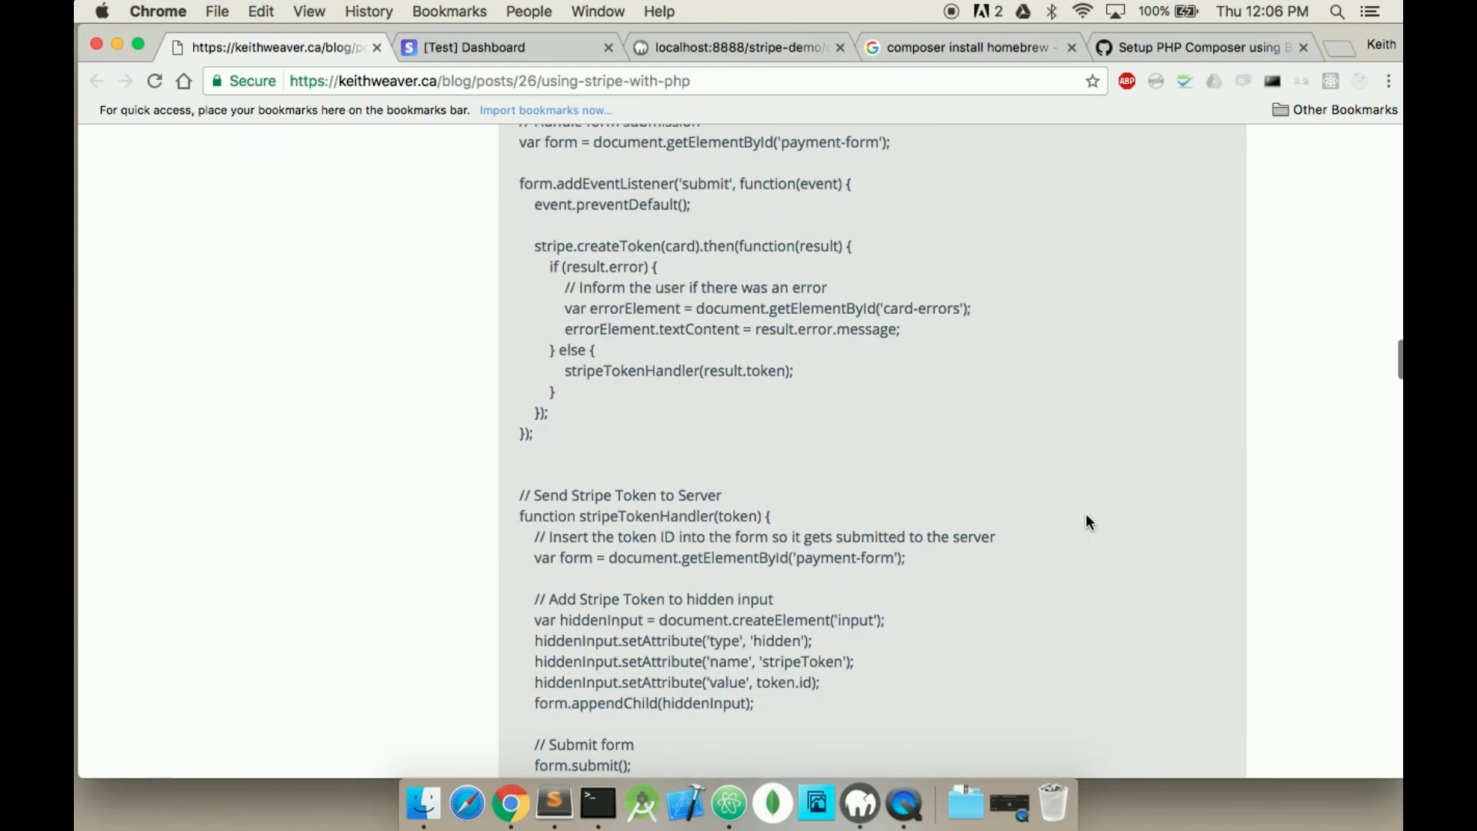
scroll("down", 3)
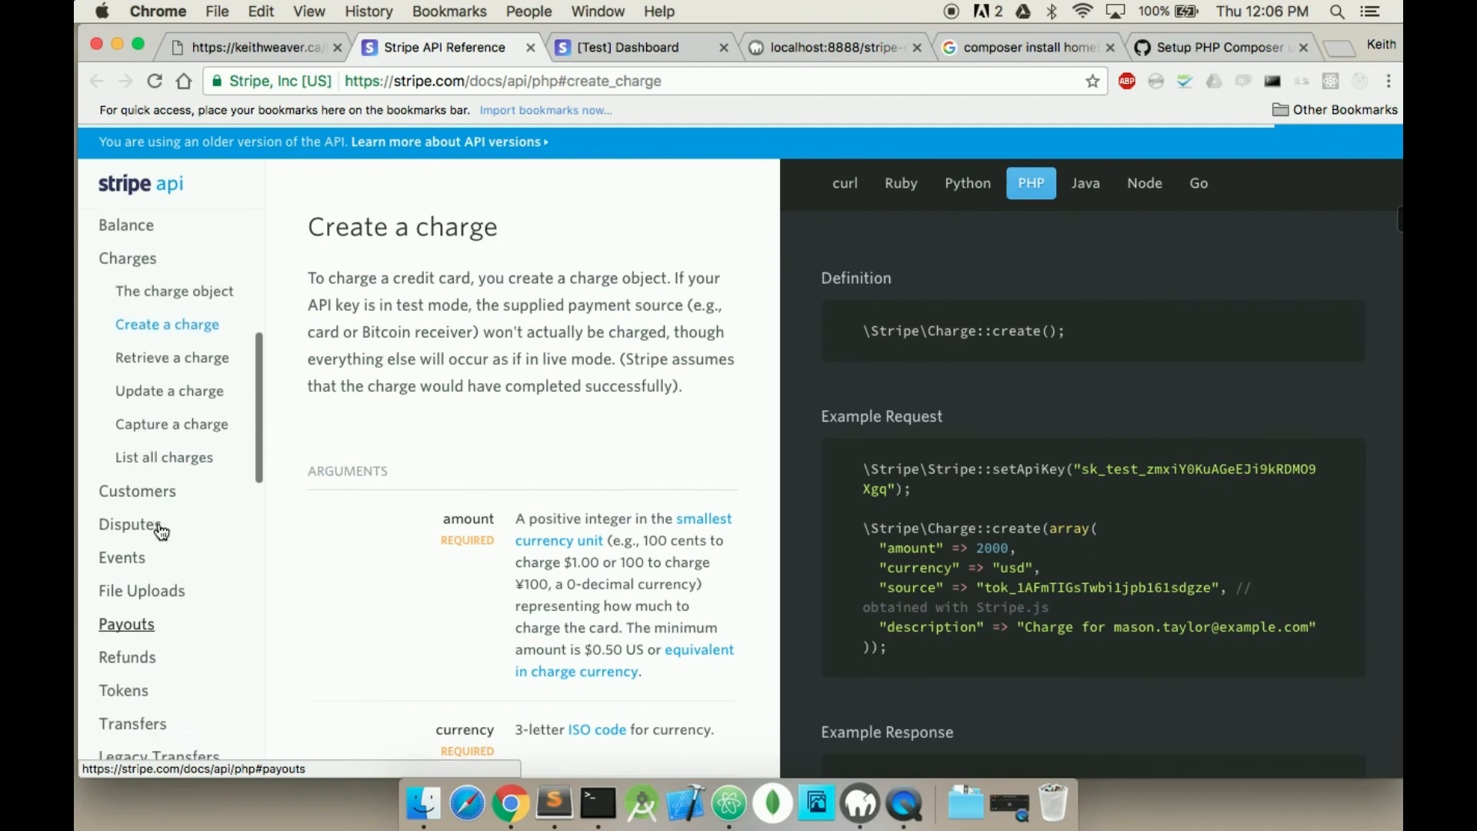
Scroll the API reference sidebar and expand the Plans section's entries.
scroll("down", 3)
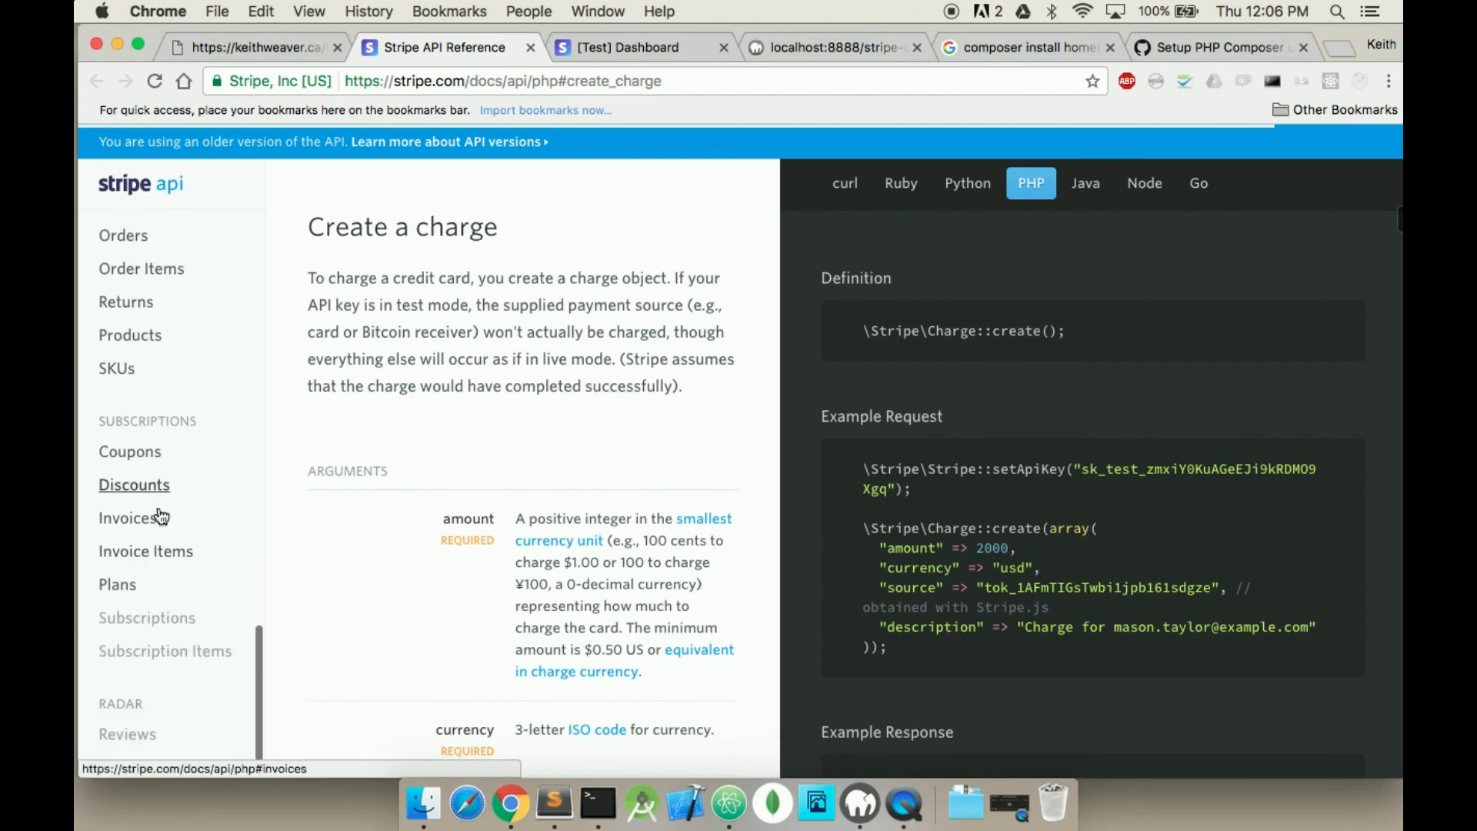
left_click(116, 584)
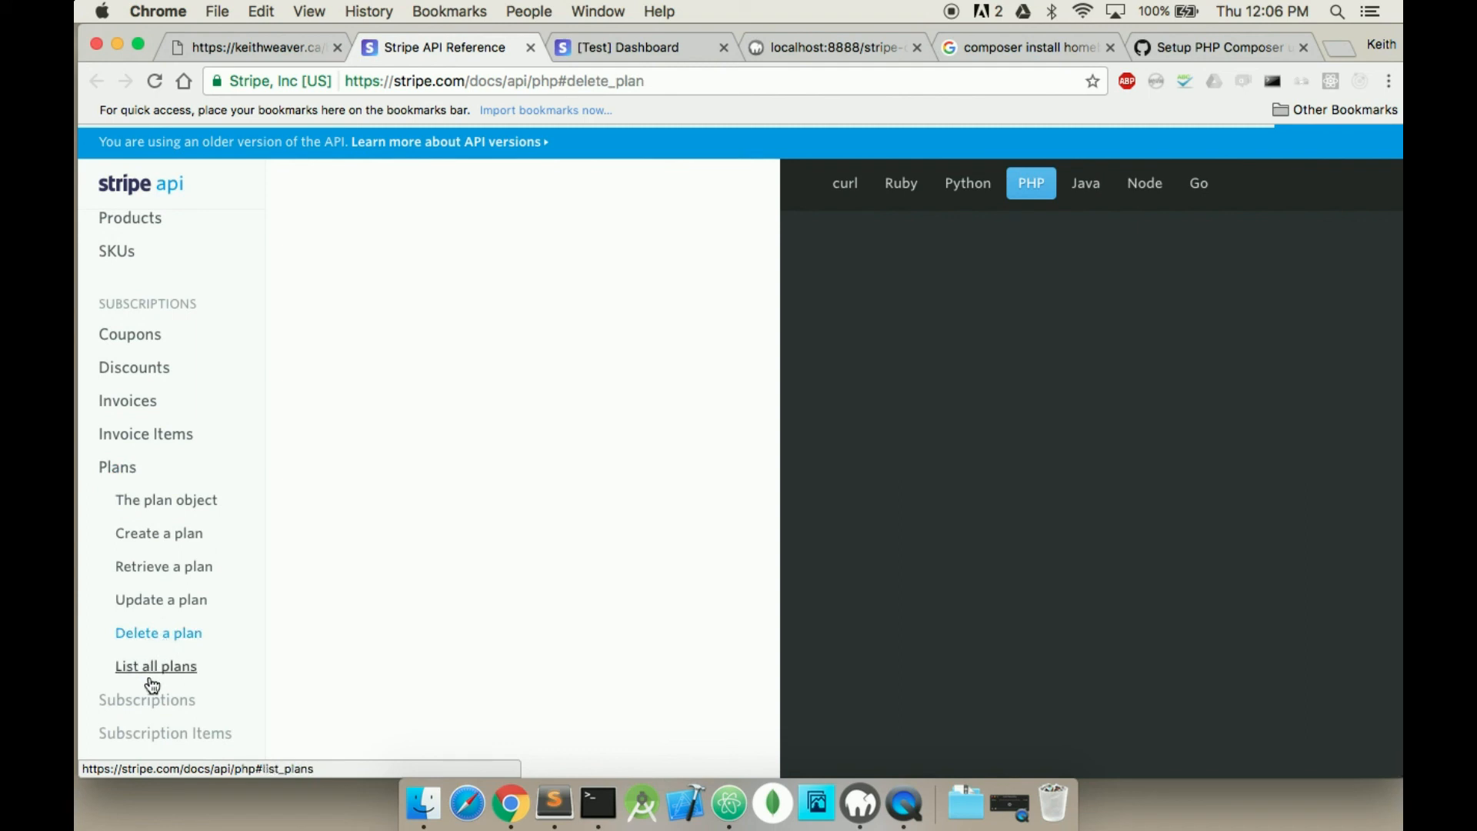
scroll("down", 3)
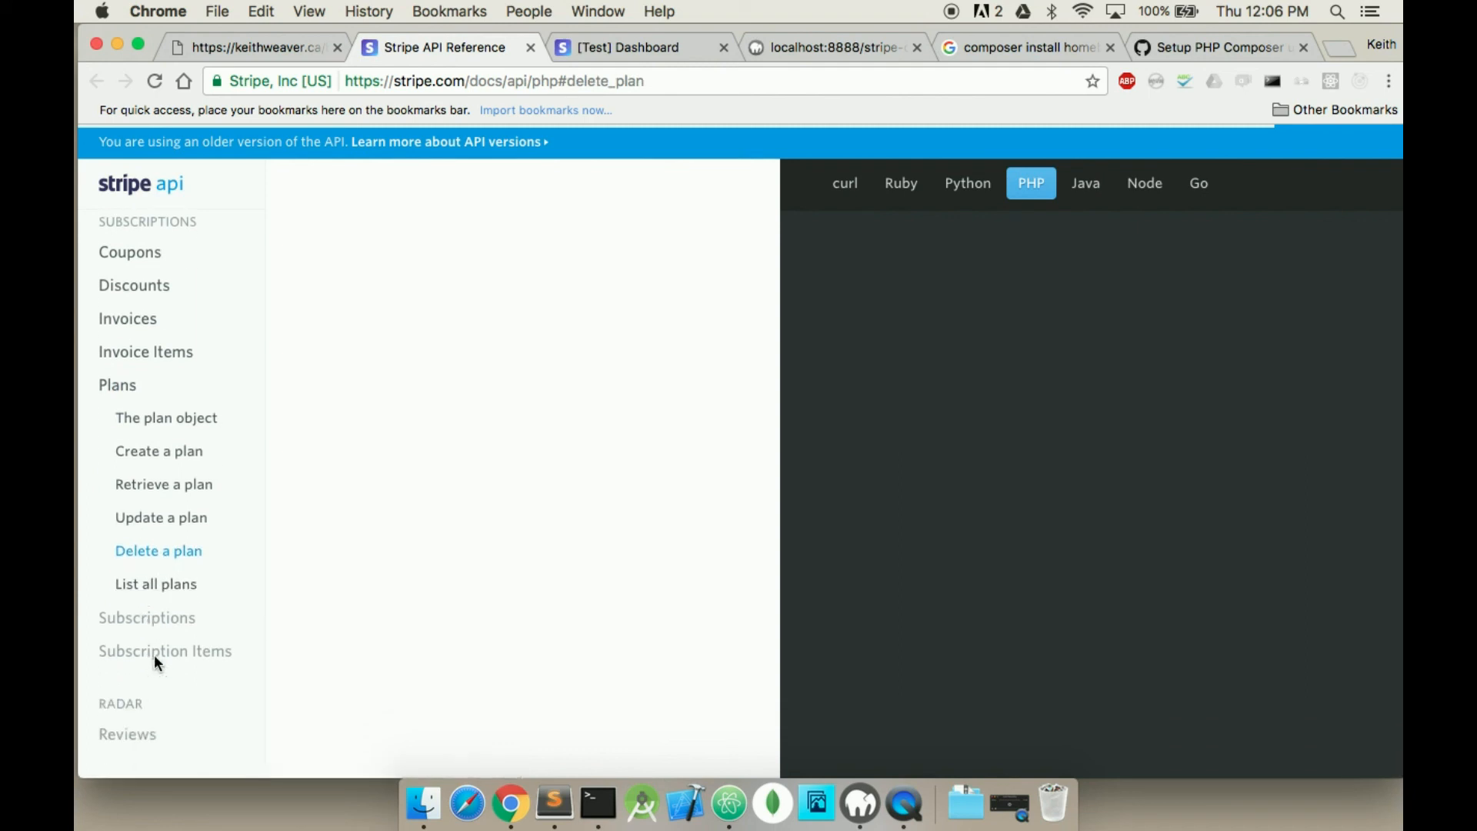